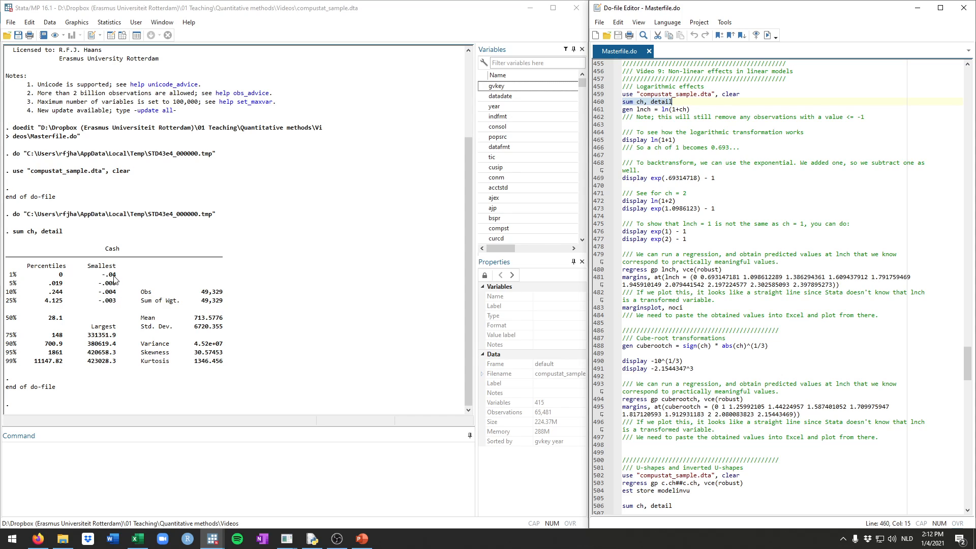
pyautogui.moveTo(281, 362)
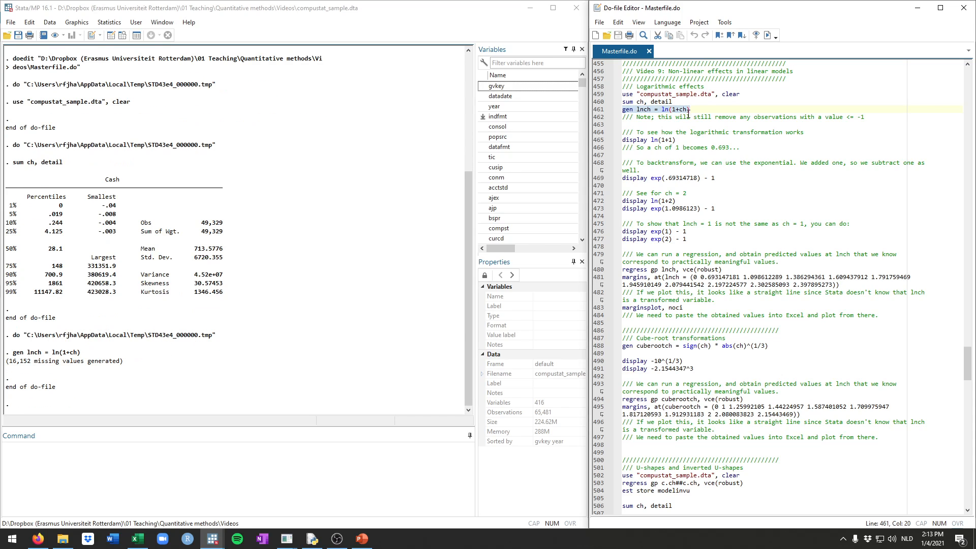
pyautogui.moveTo(768, 119)
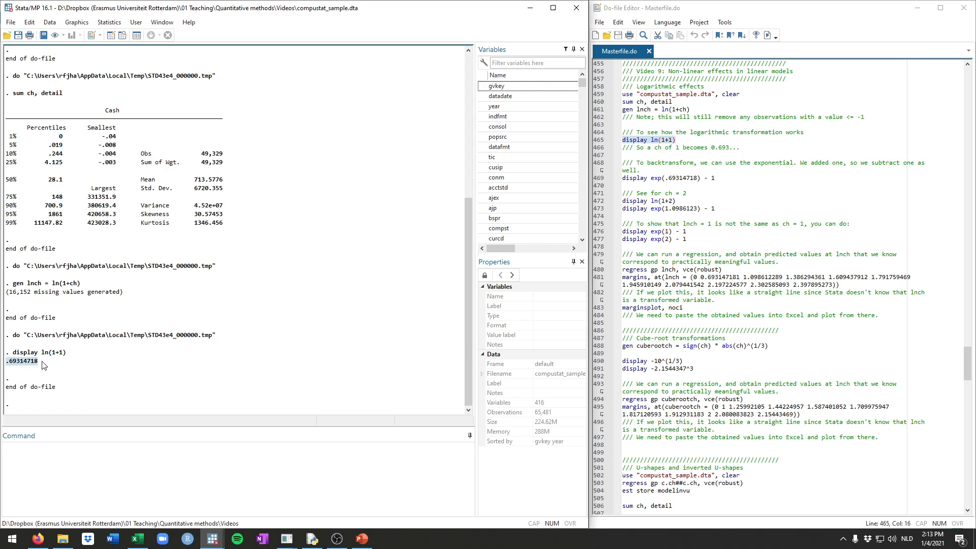
pyautogui.moveTo(62, 354)
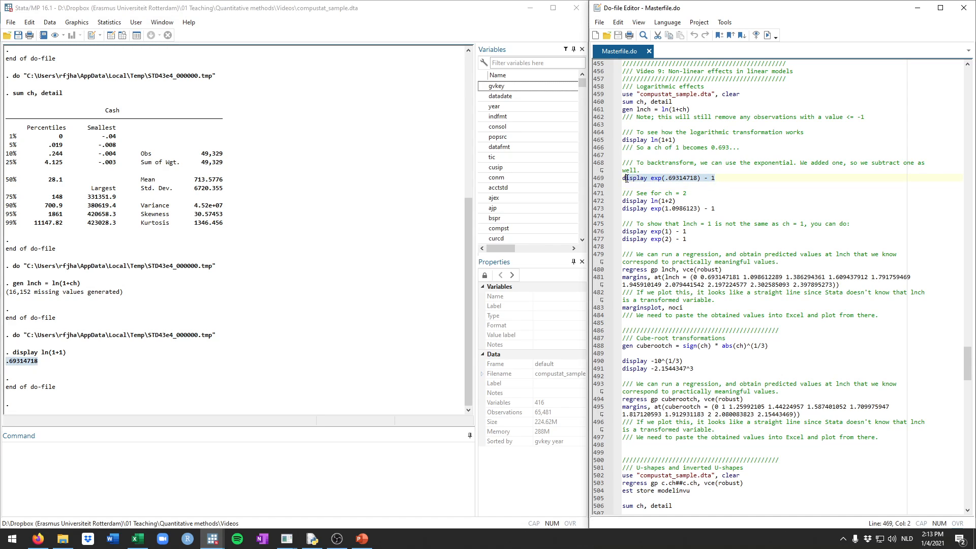
# Run the exp(.69314718)-1 through exp(2)-1 display lines, returning 1, 2, 1.7182818 and 6.3890561
pyautogui.click(626, 178)
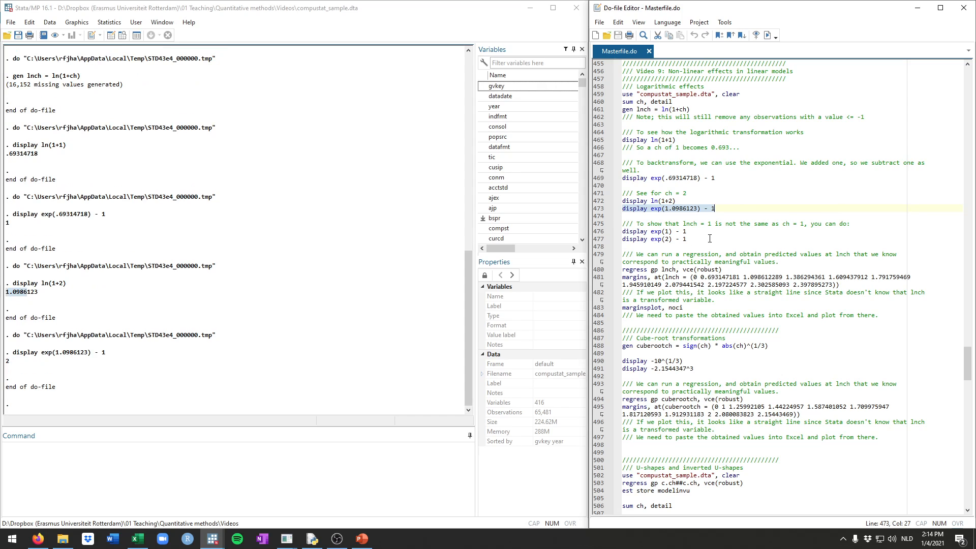
pyautogui.click(696, 230)
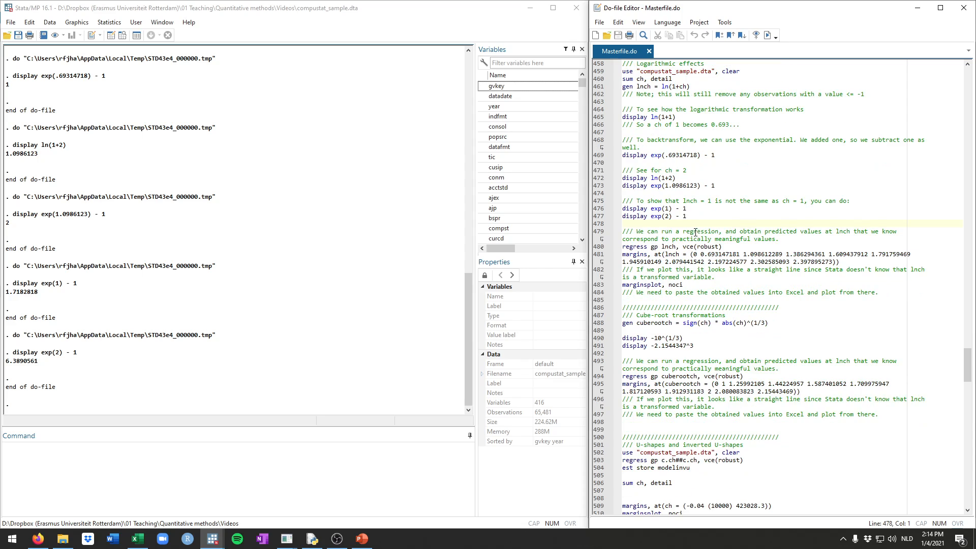
# Run regress gp lnch, vce(robust) and highlight the 1045.786 lnch coefficient
pyautogui.click(725, 246)
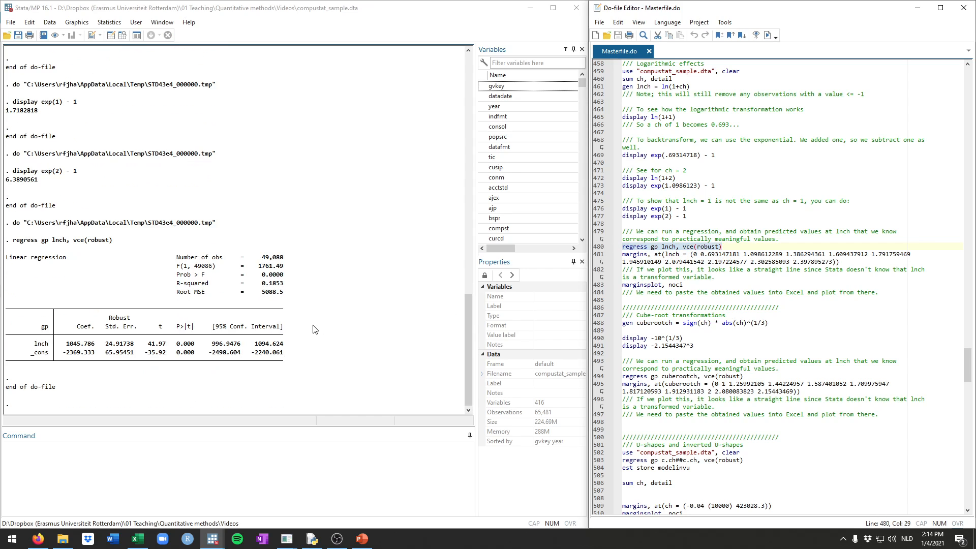
pyautogui.doubleClick(80, 343)
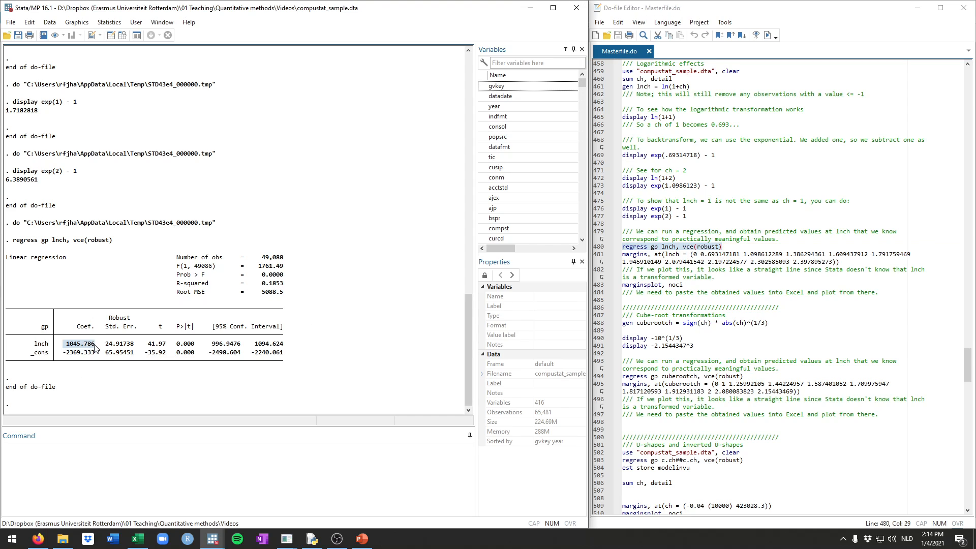
pyautogui.moveTo(72, 331)
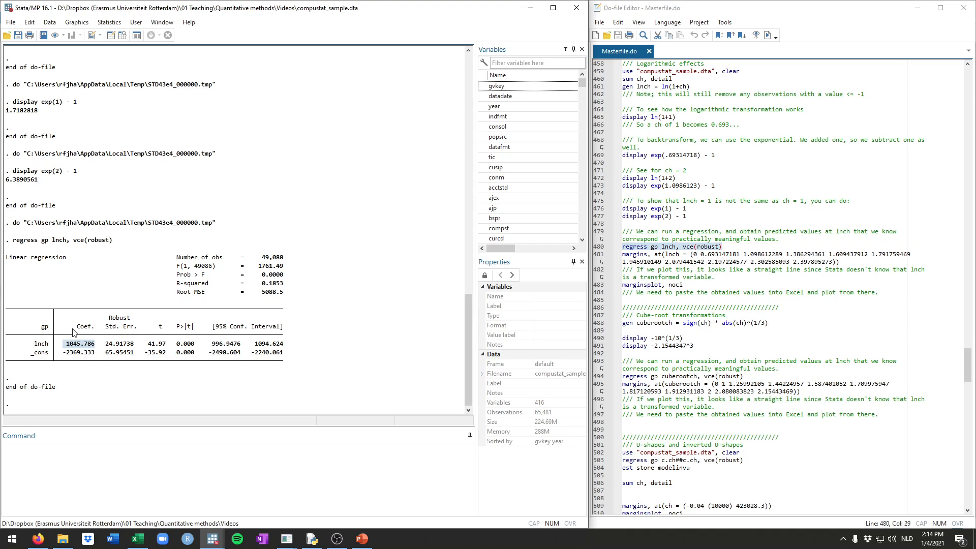
pyautogui.moveTo(89, 350)
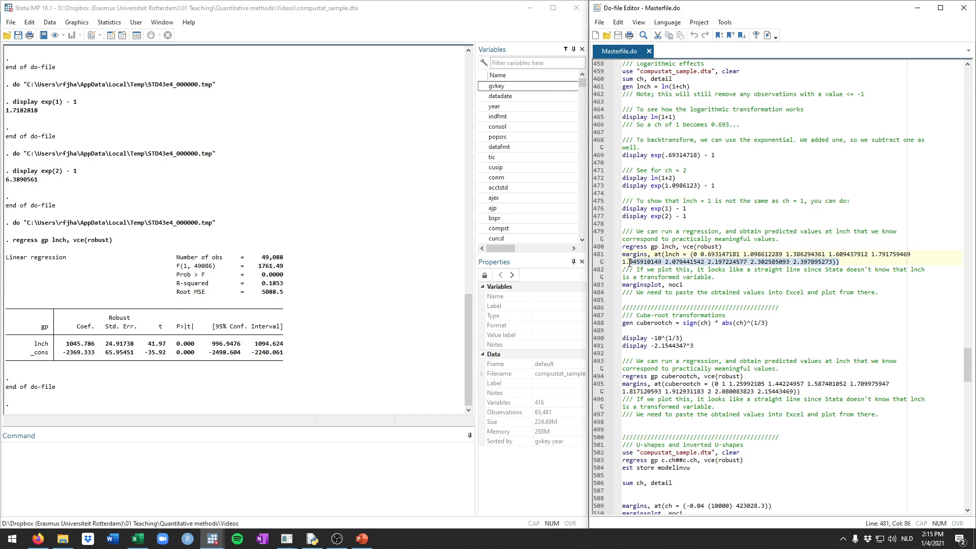
# Run margins at eleven lnch values, then marginsplot, noci to plot a straight line
pyautogui.click(626, 255)
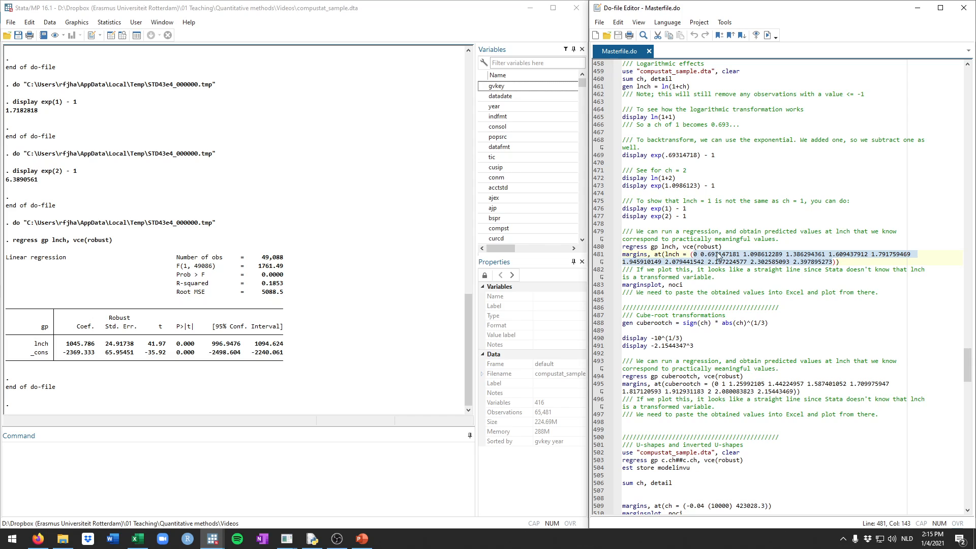
pyautogui.click(695, 254)
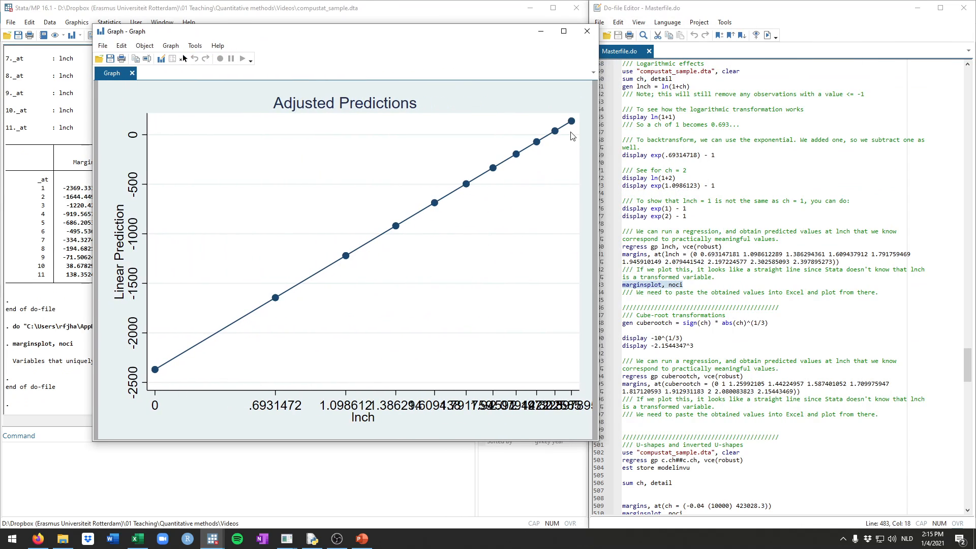
pyautogui.moveTo(254, 397)
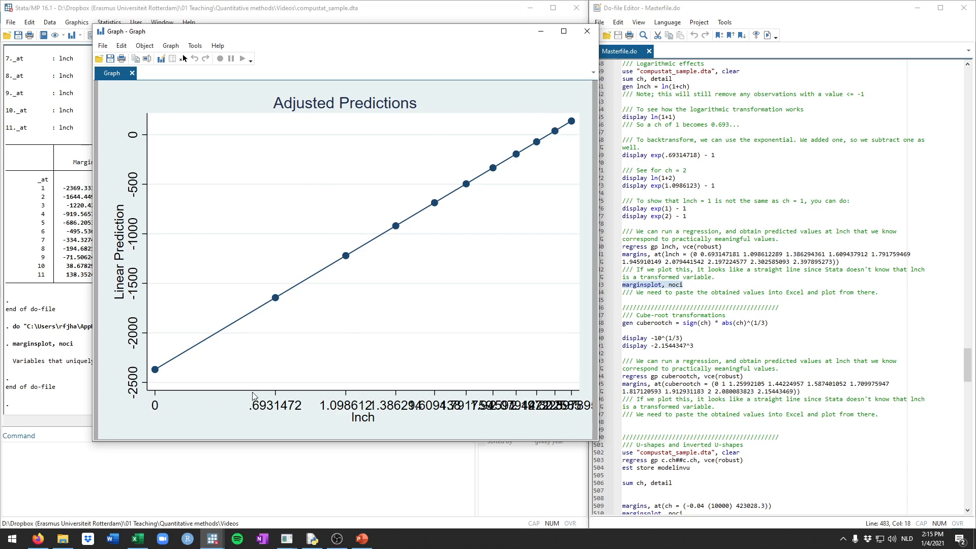
pyautogui.moveTo(564, 143)
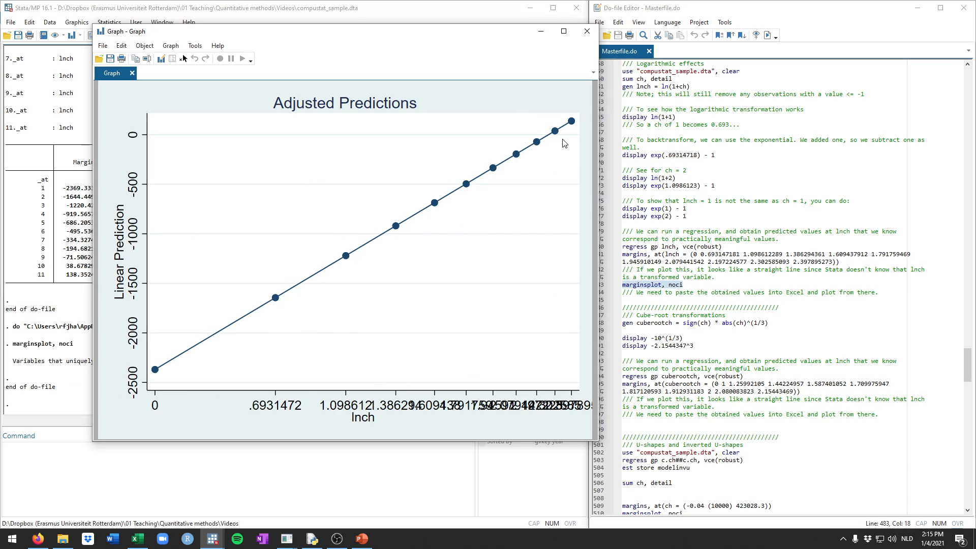
pyautogui.moveTo(585, 34)
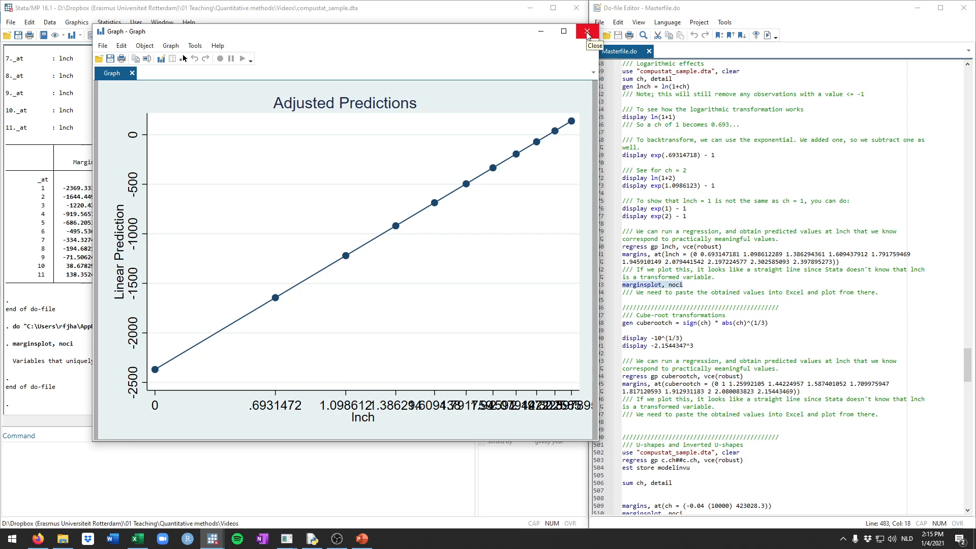
# Check the ch and lnch formulas on the ln sheet, then chart predicted gp against ch
pyautogui.click(586, 32)
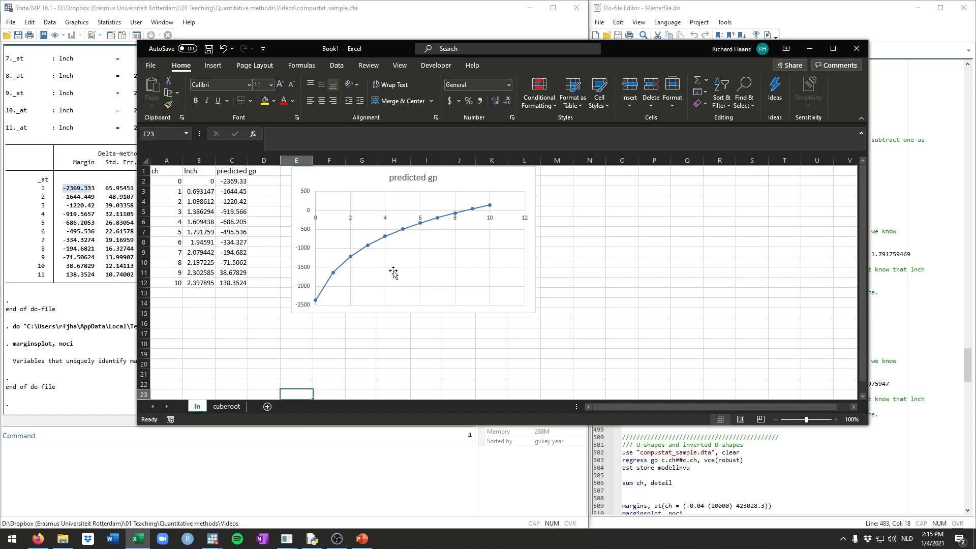
pyautogui.click(264, 211)
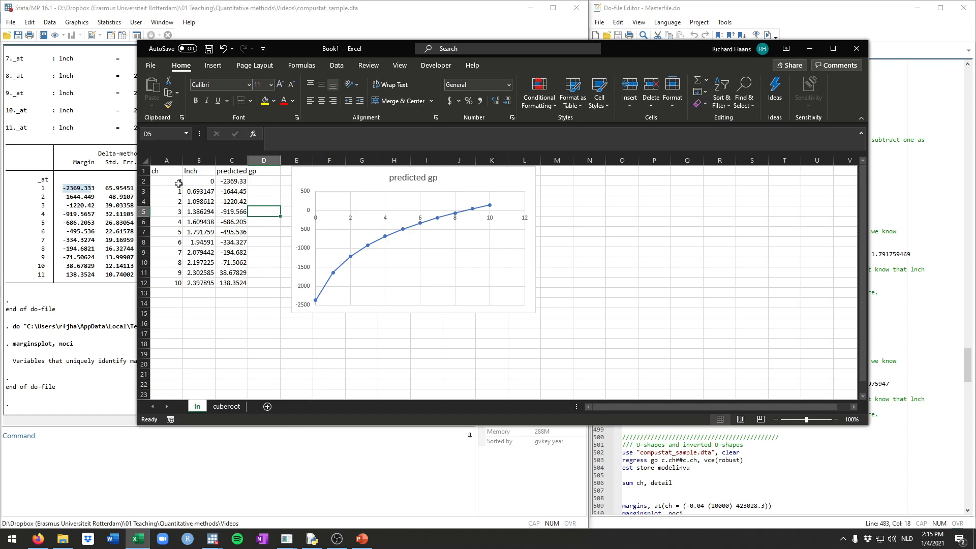
pyautogui.click(231, 292)
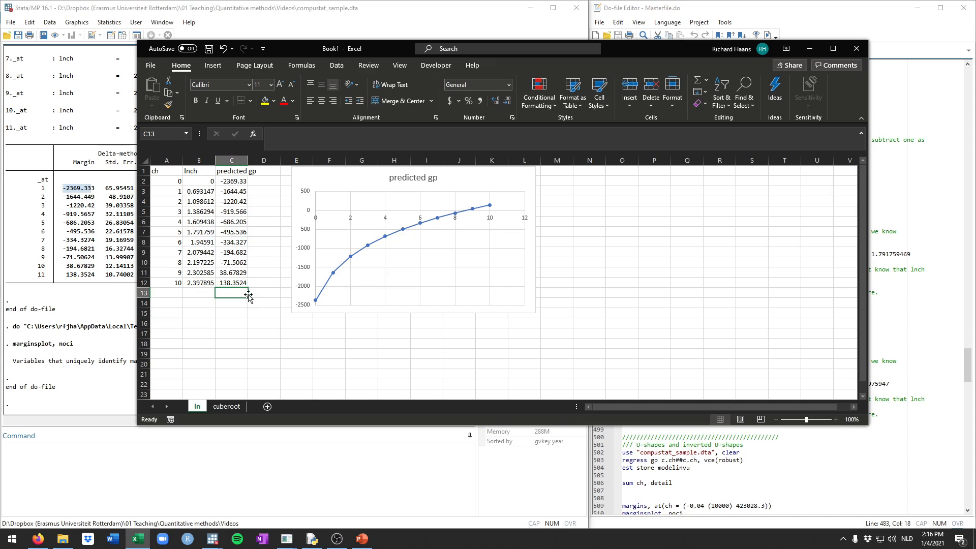
pyautogui.click(166, 180)
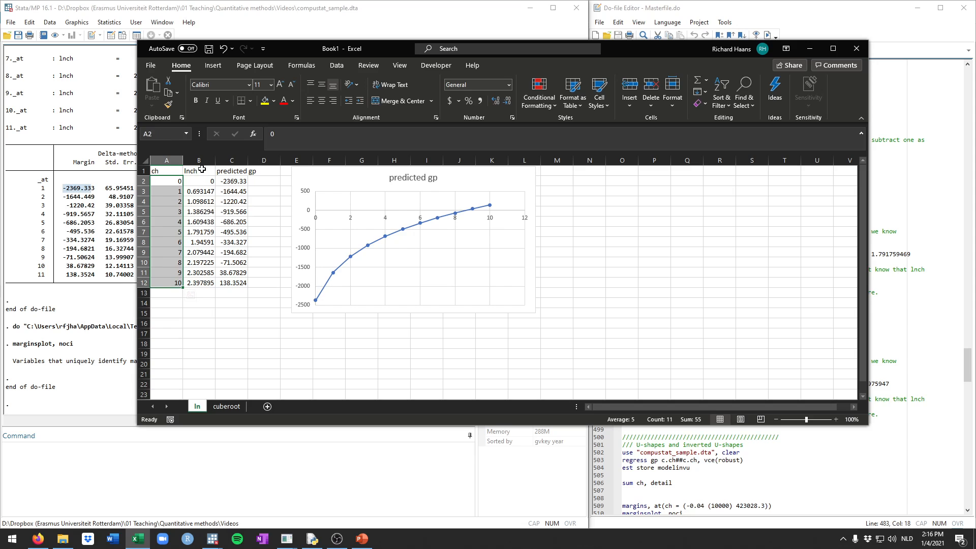
pyautogui.click(198, 181)
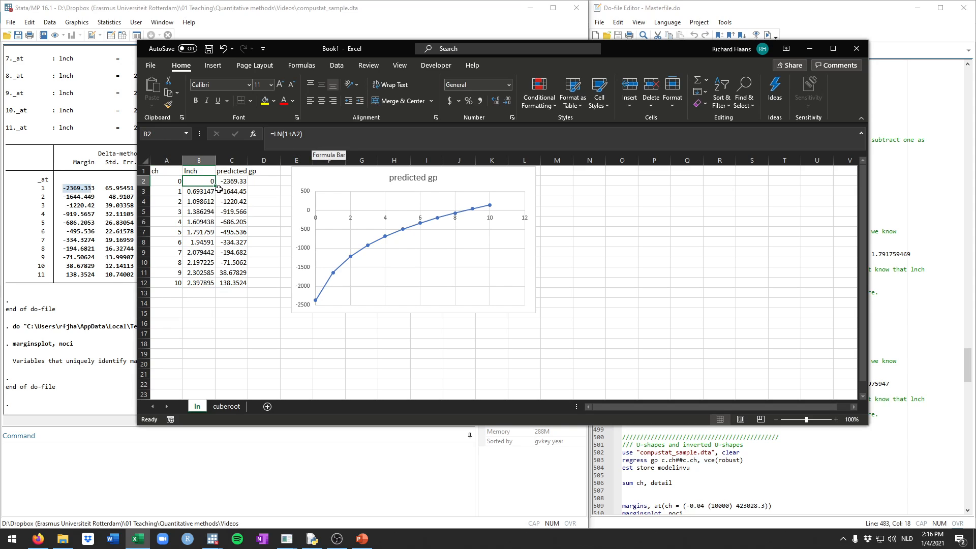
pyautogui.click(199, 221)
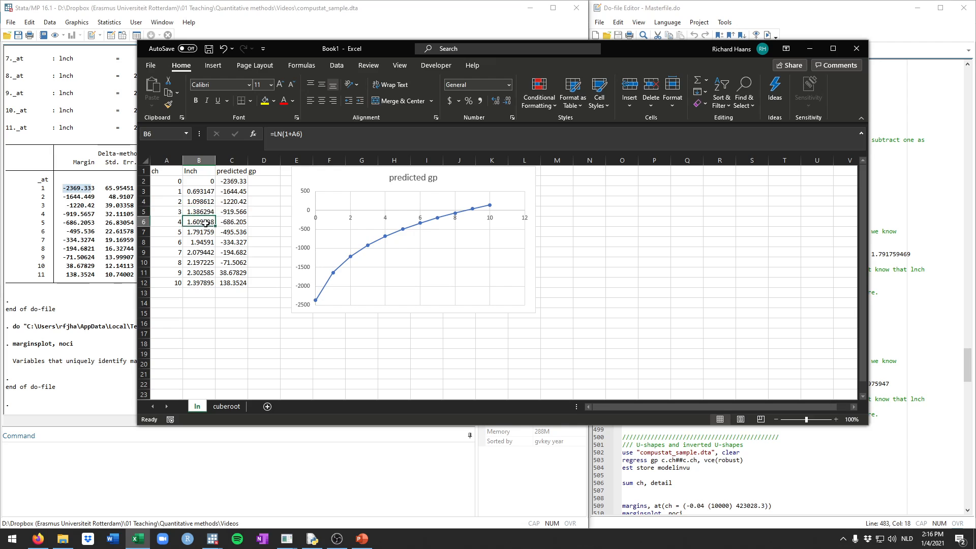
pyautogui.click(199, 241)
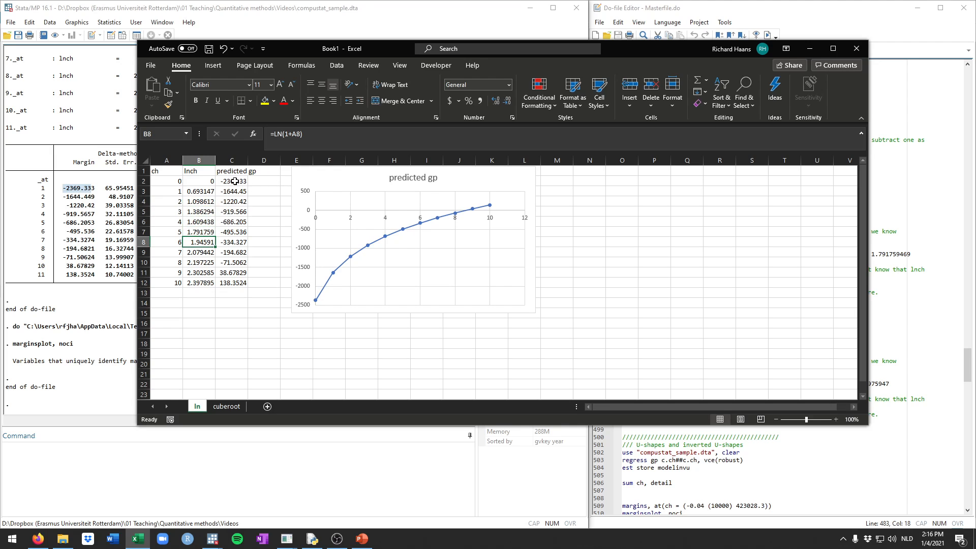
pyautogui.click(232, 171)
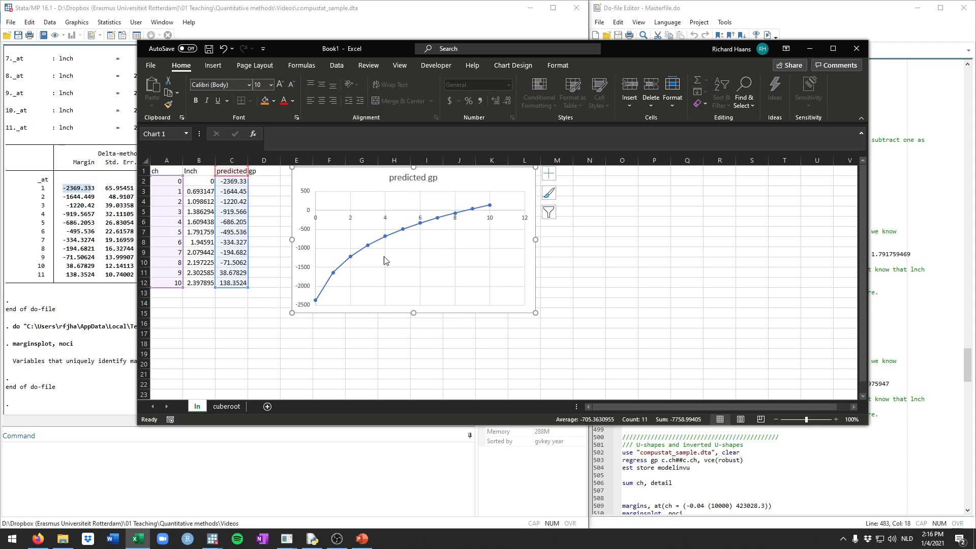
pyautogui.moveTo(324, 289)
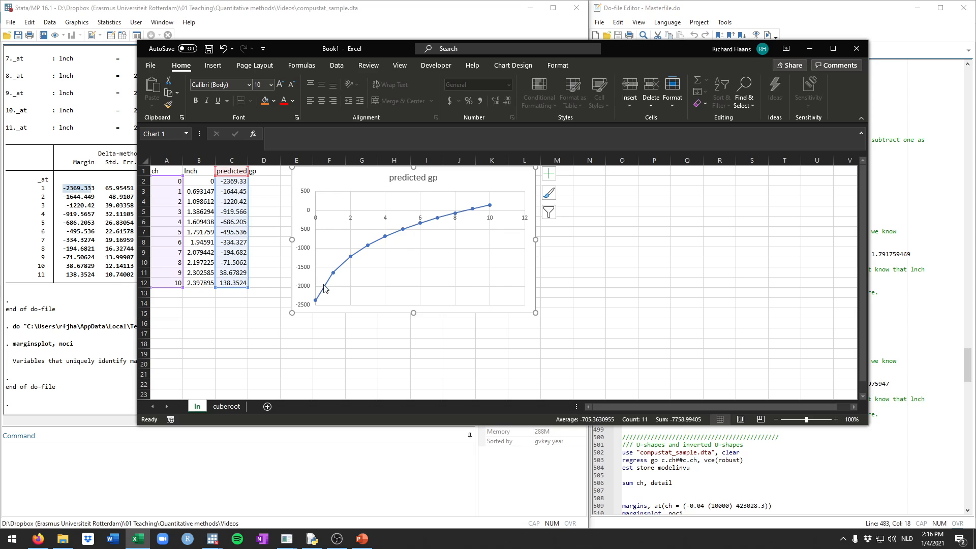
pyautogui.moveTo(315, 311)
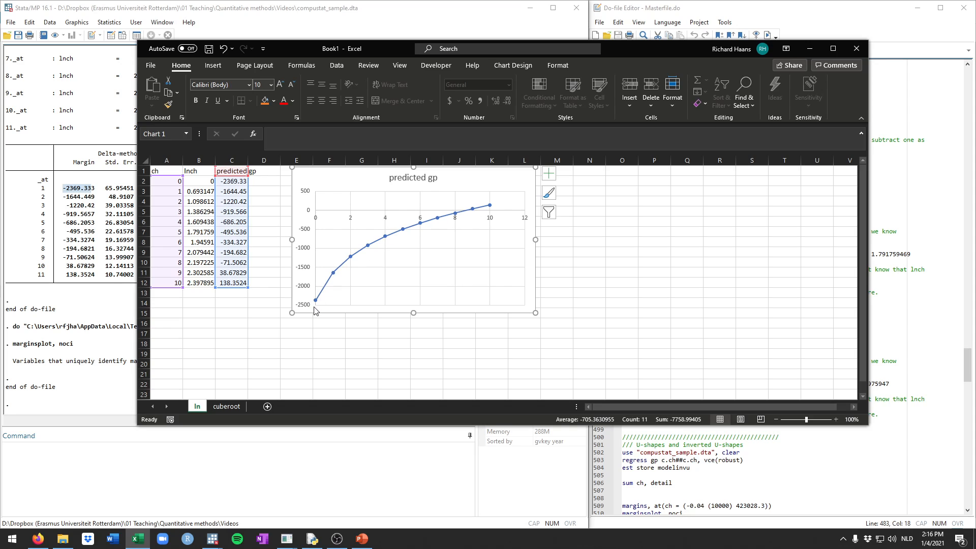
pyautogui.moveTo(378, 247)
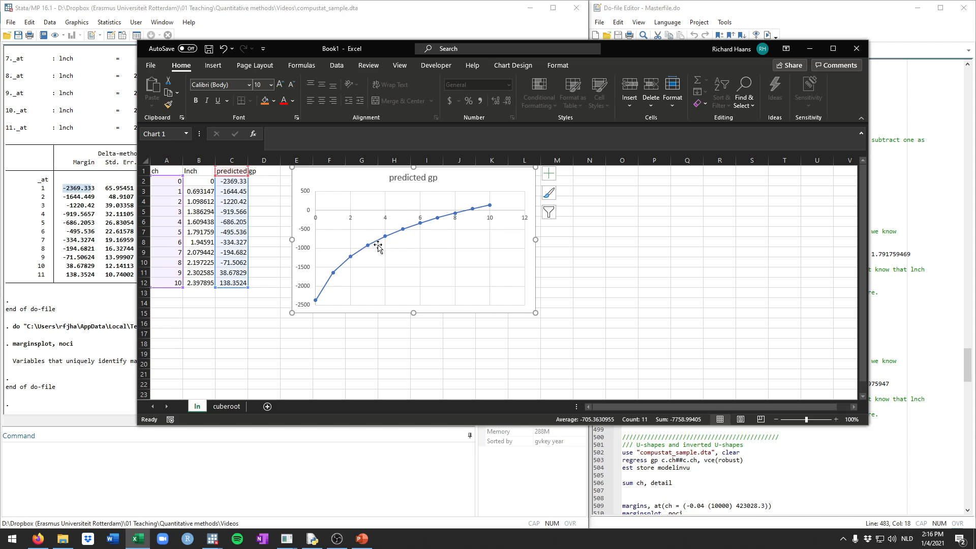
pyautogui.moveTo(315, 293)
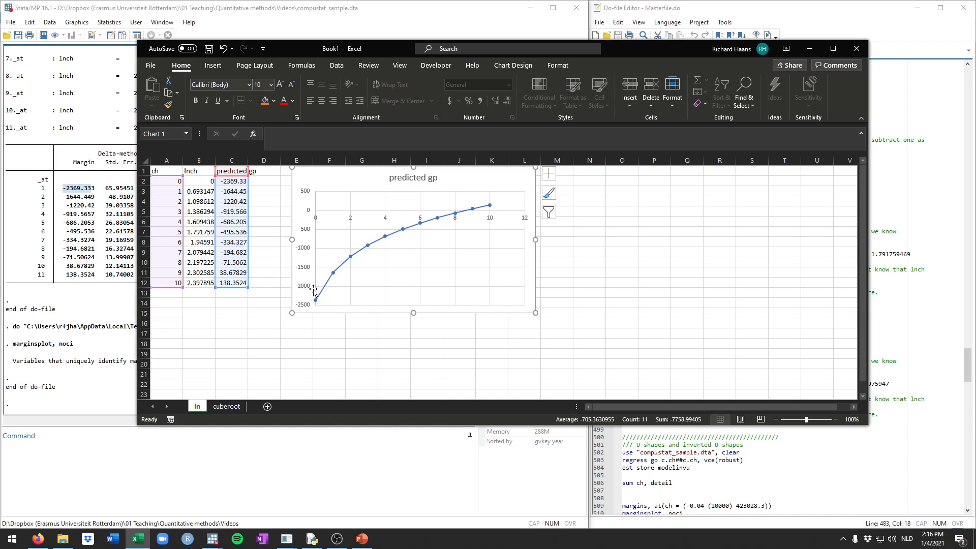
pyautogui.moveTo(361, 319)
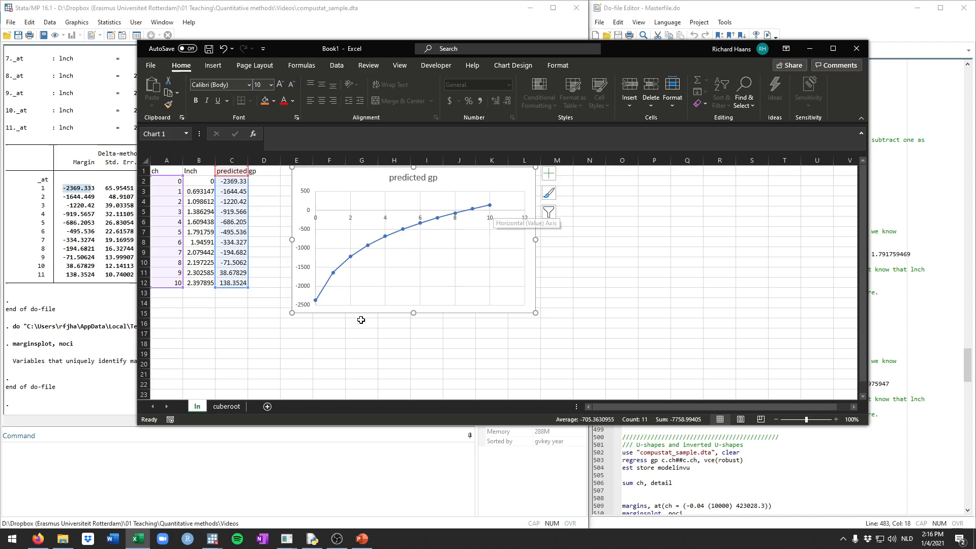
pyautogui.click(361, 322)
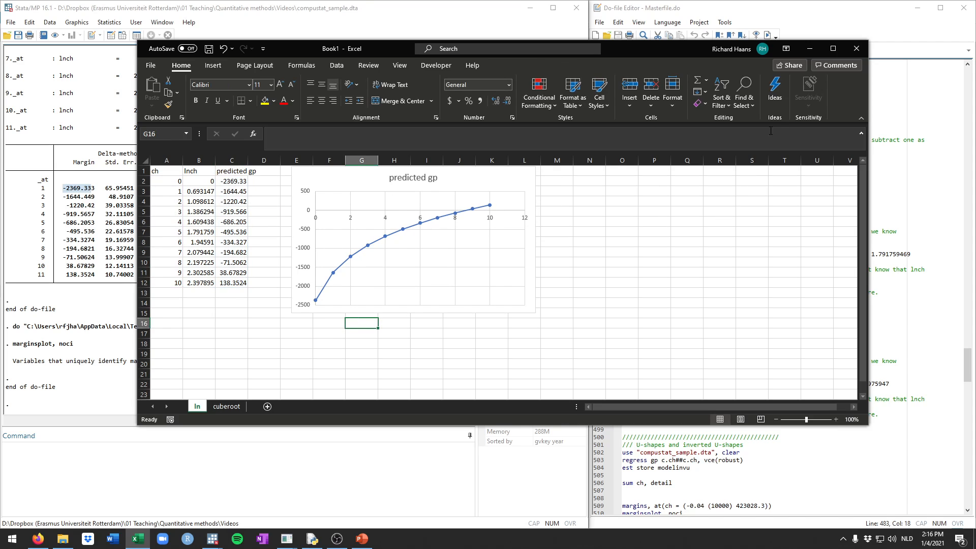
pyautogui.moveTo(809, 48)
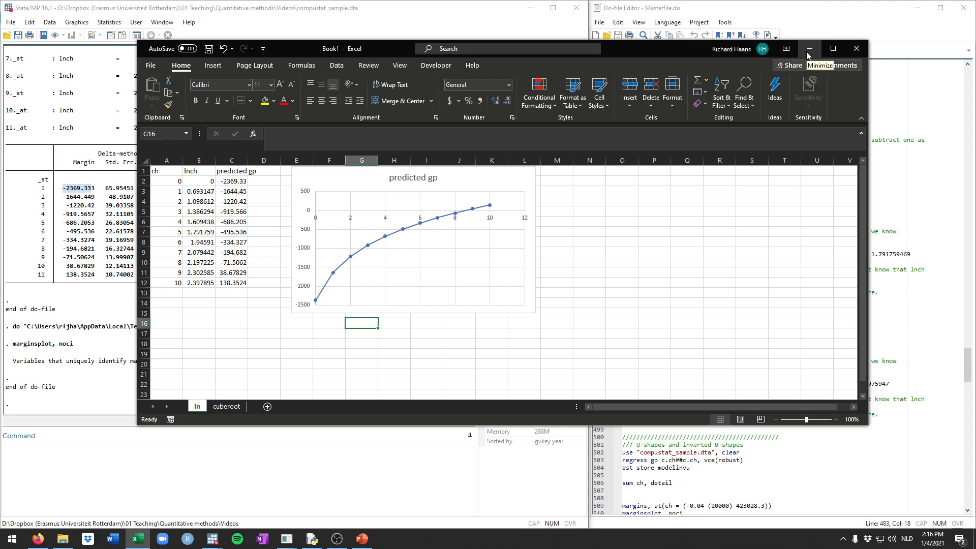
# Back in Stata, generate cuberootch, creating 16,152 missing values
pyautogui.click(809, 49)
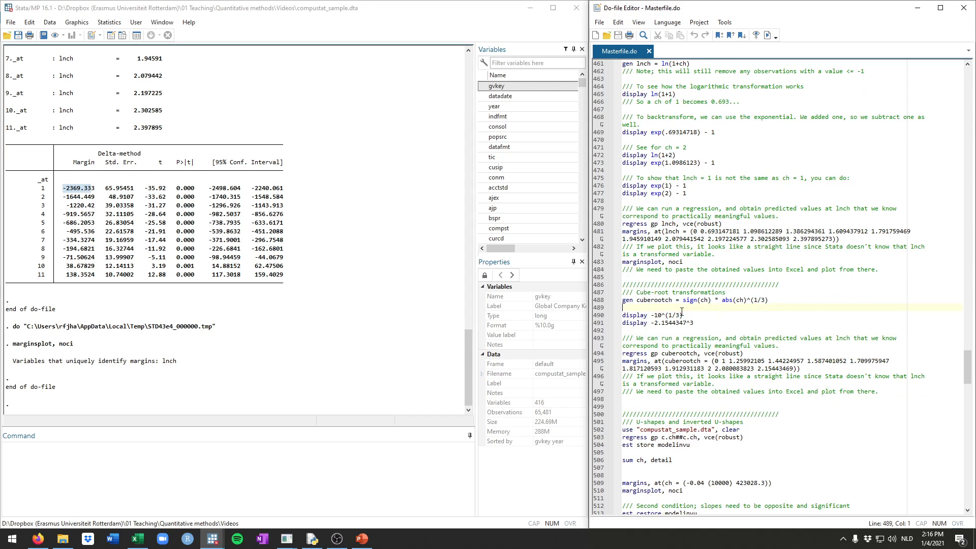
pyautogui.scroll(-3)
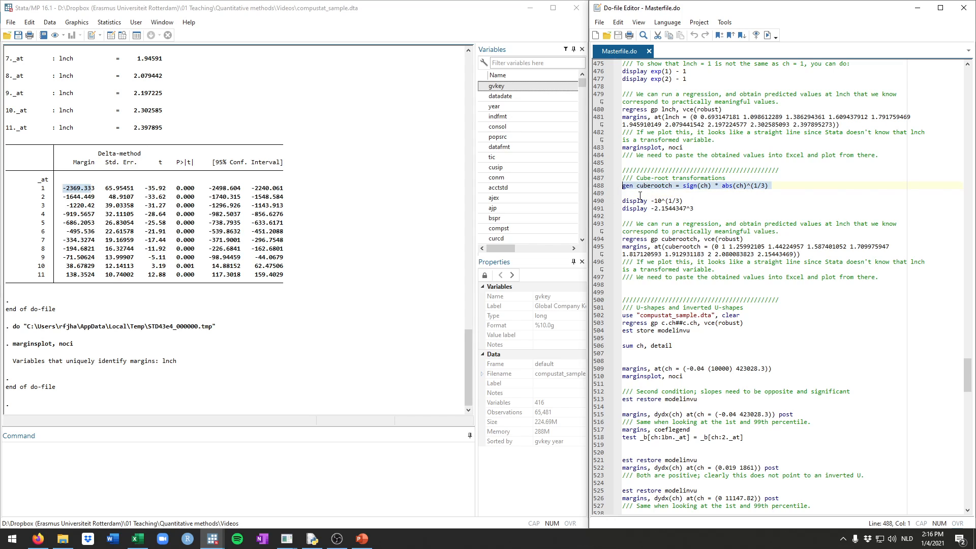
pyautogui.click(643, 194)
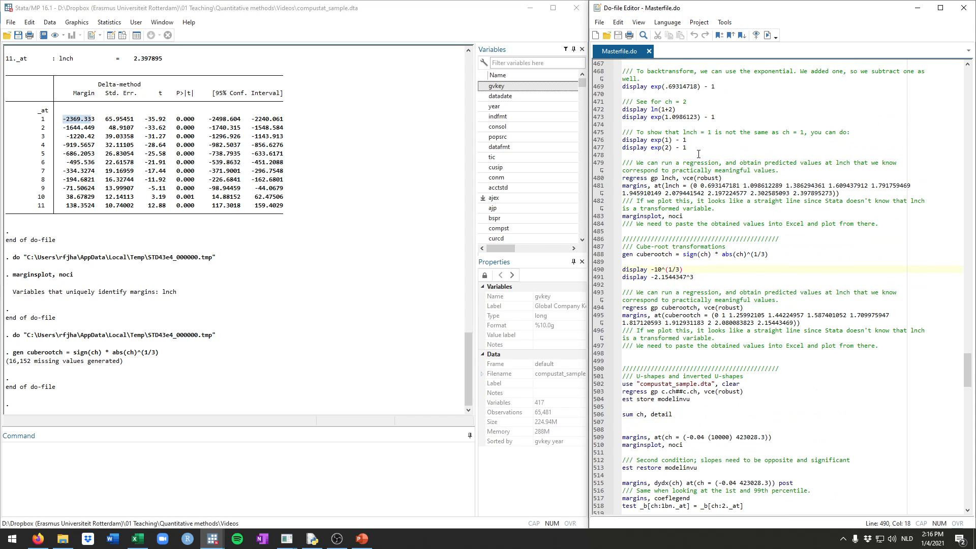
# Display -10^(1/3) as -2.1544347 and regress gp on cuberootch (coefficient 796.49)
pyautogui.scroll(3)
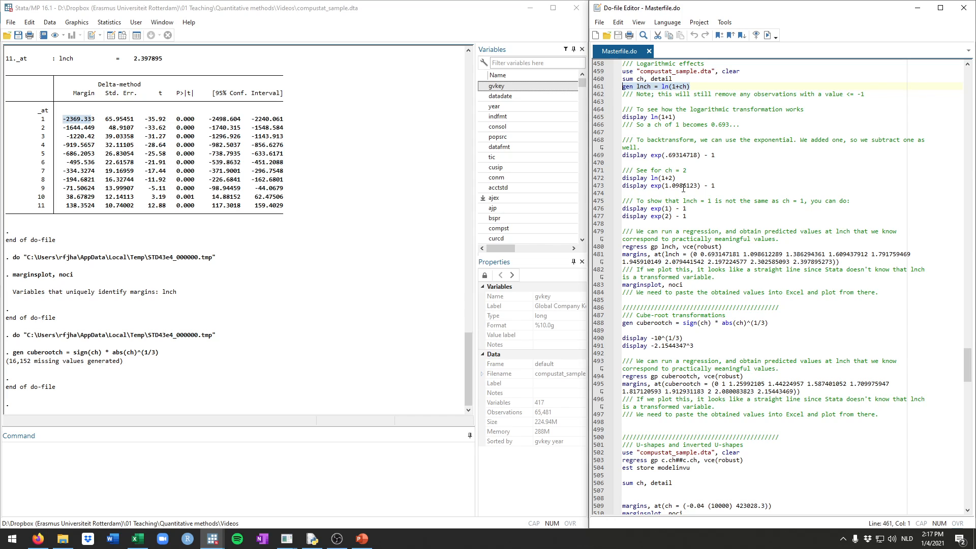
pyautogui.scroll(-3)
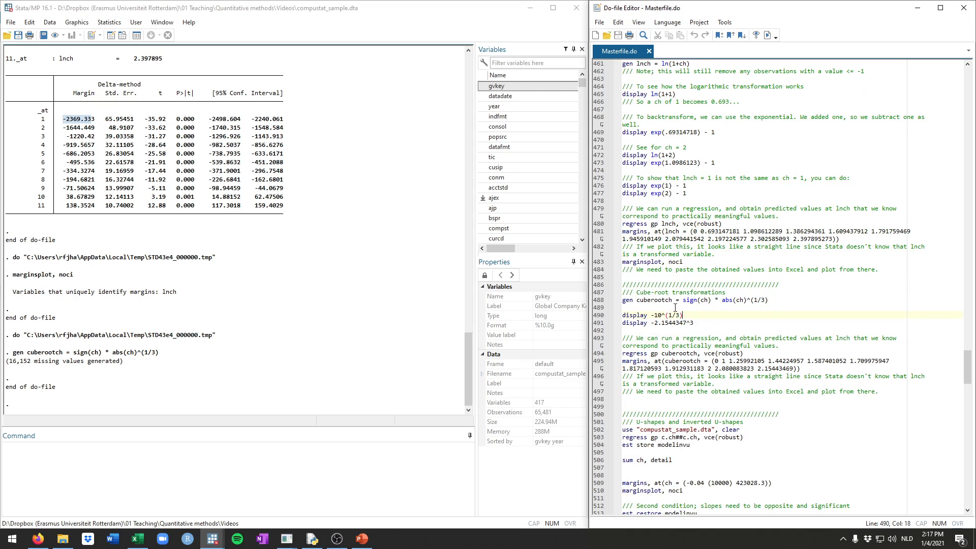
pyautogui.click(635, 300)
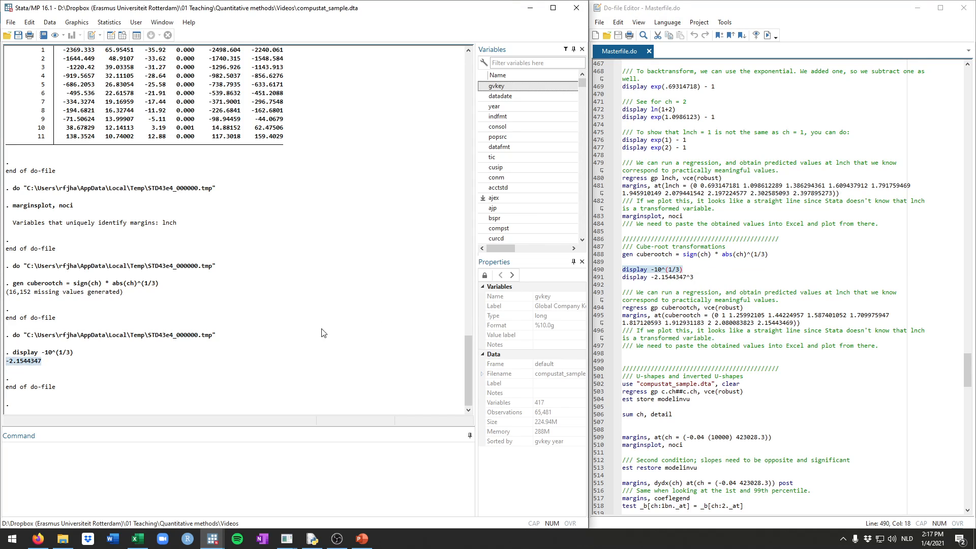
pyautogui.click(630, 277)
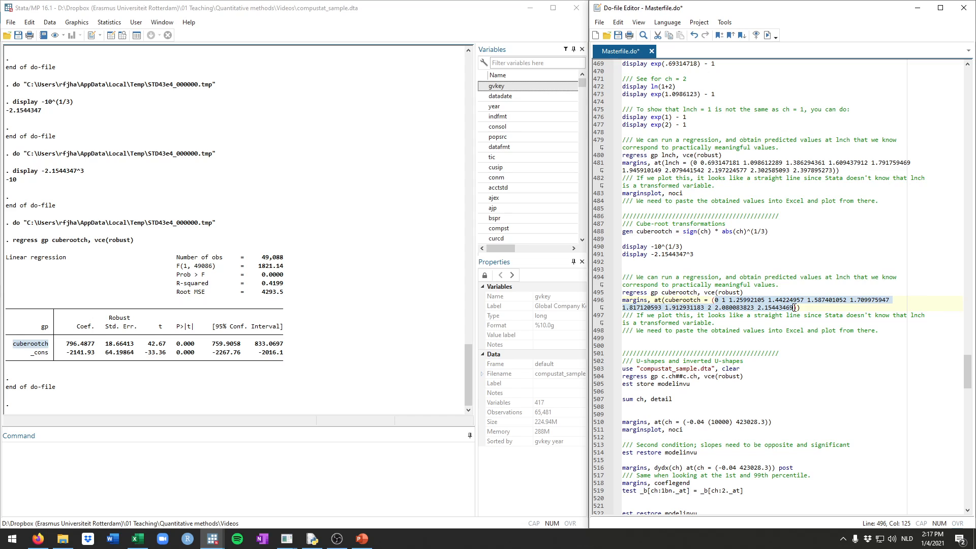
pyautogui.moveTo(738, 313)
pyautogui.write(')')
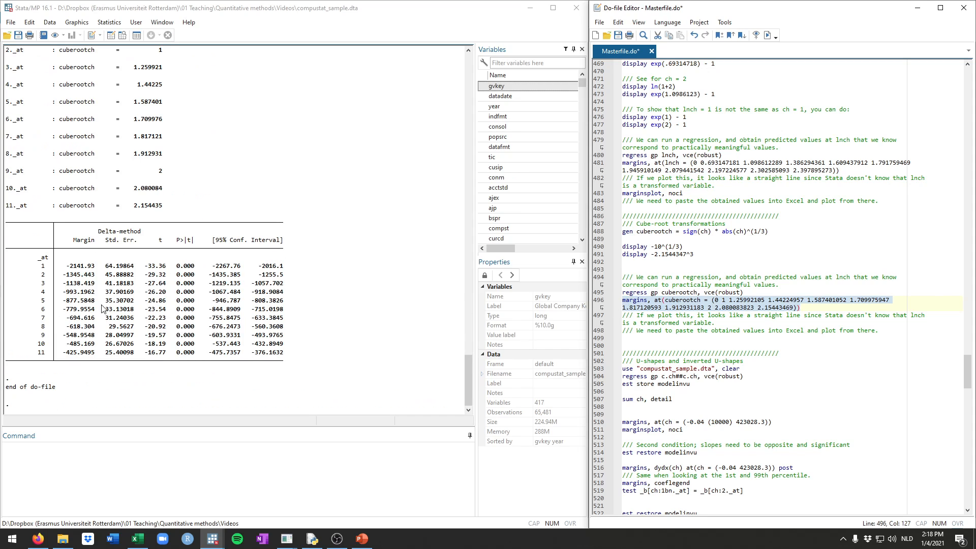
pyautogui.moveTo(60, 269)
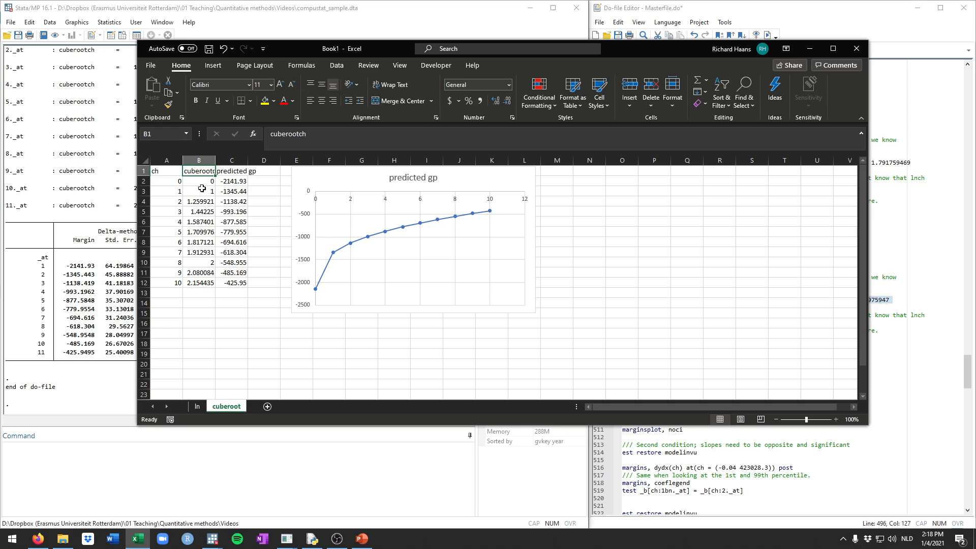
# Finish the cuberoot sheet's predicted gp chart and add blank lines around the do-file's cube-root block
pyautogui.moveTo(167, 180); pyautogui.dragTo(166, 191)
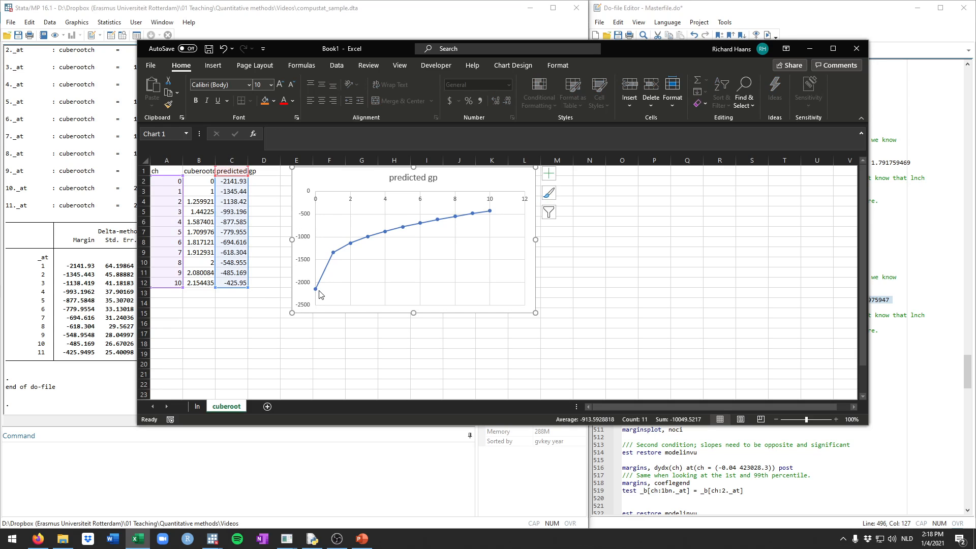
pyautogui.moveTo(477, 214)
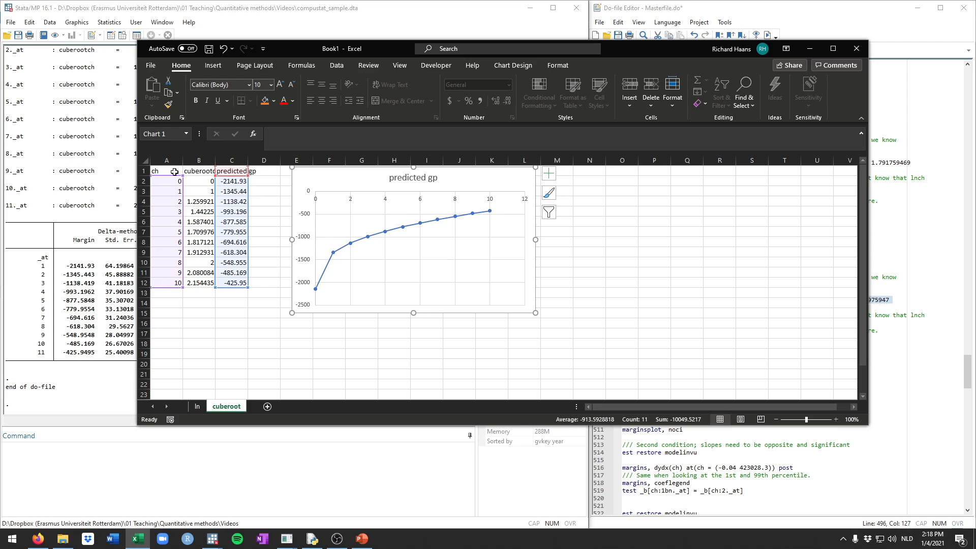
pyautogui.click(296, 343)
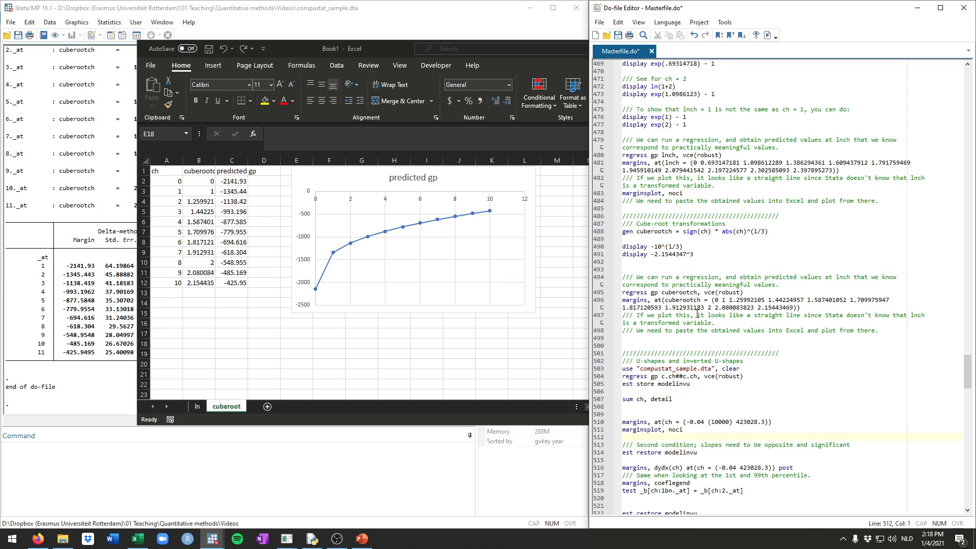
pyautogui.click(688, 266)
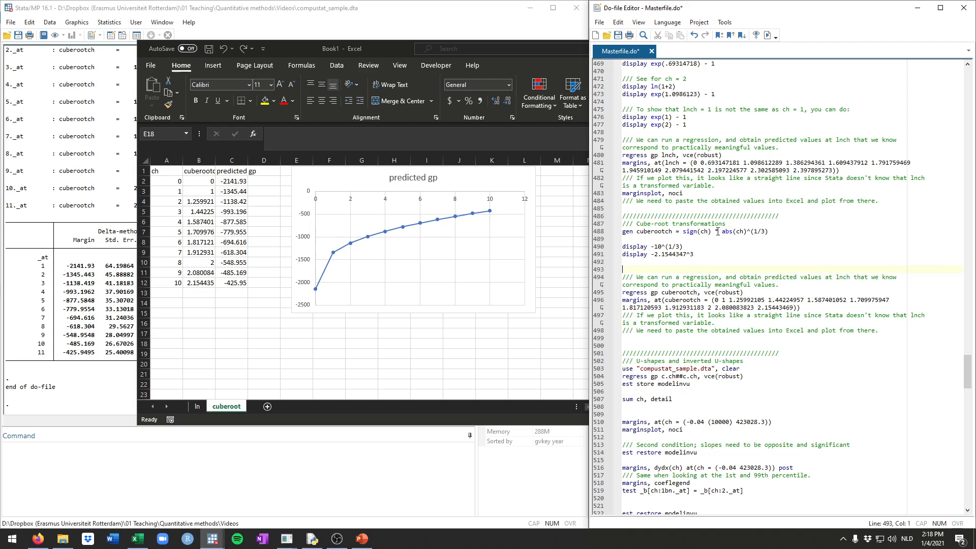
pyautogui.scroll(3)
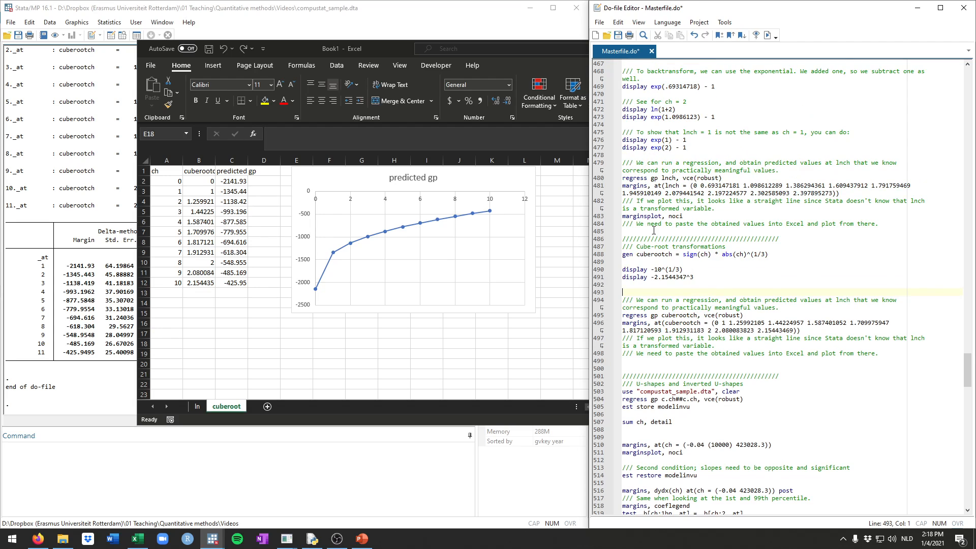
pyautogui.scroll(-3)
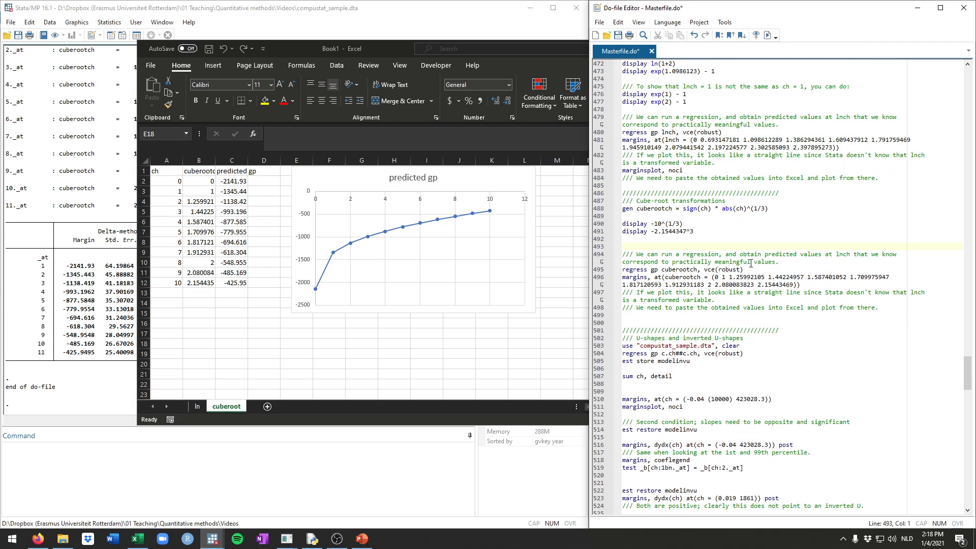
pyautogui.click(663, 316)
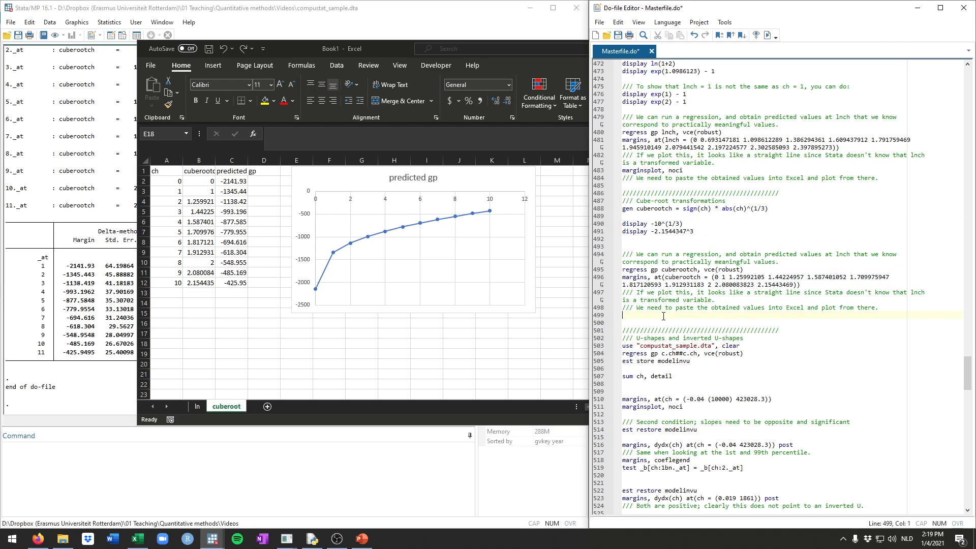
pyautogui.scroll(-3)
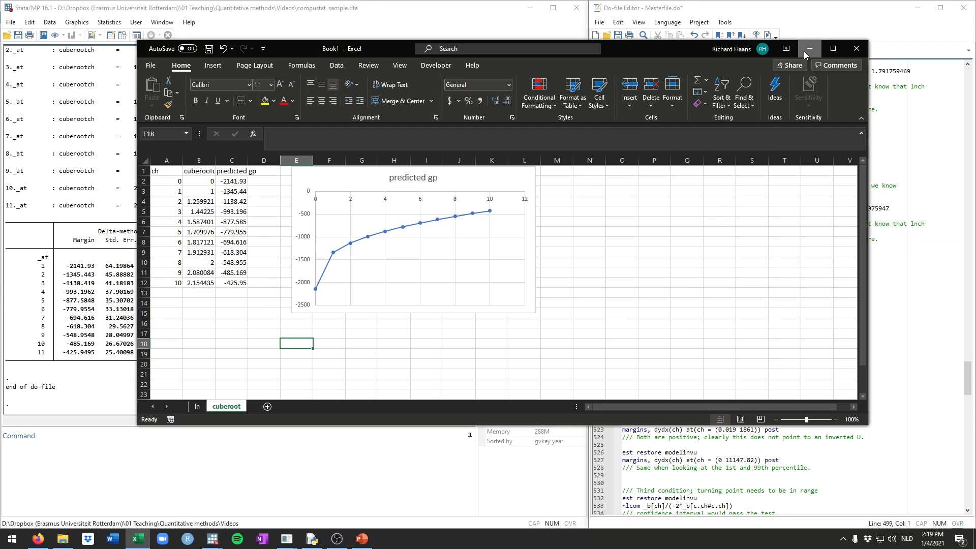
# Minimize the workbook and scroll the do-file to the U-shapes and inverted U-shapes section
pyautogui.click(810, 49)
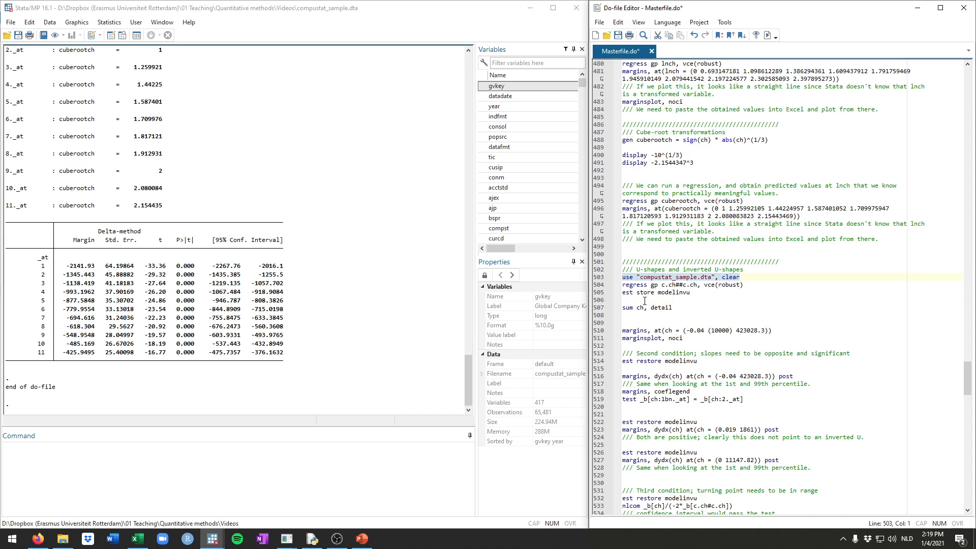
pyautogui.scroll(-3)
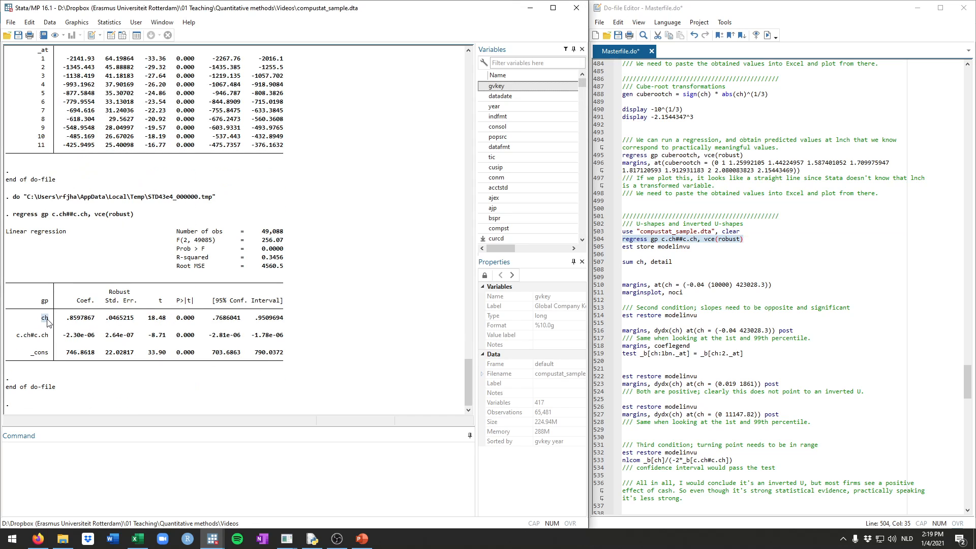
pyautogui.moveTo(66, 320)
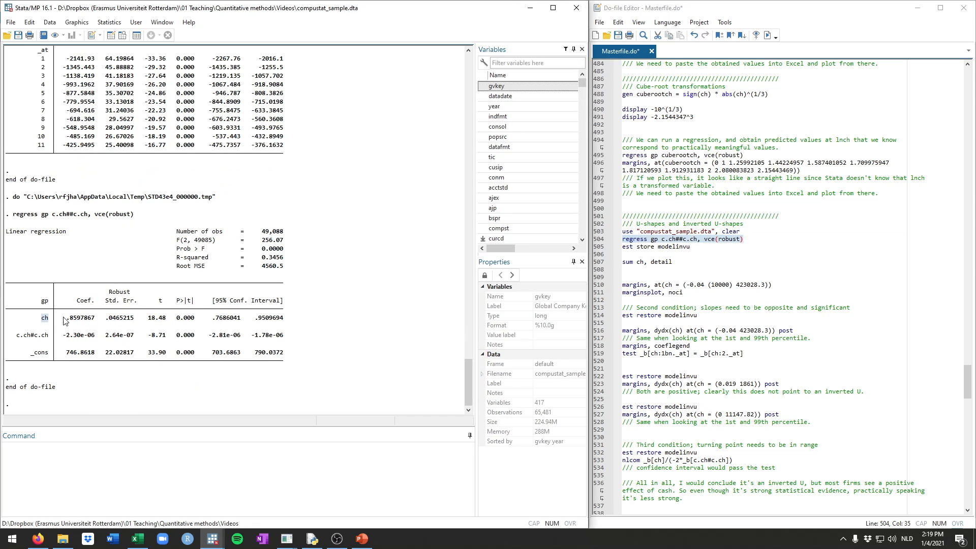
pyautogui.moveTo(72, 302)
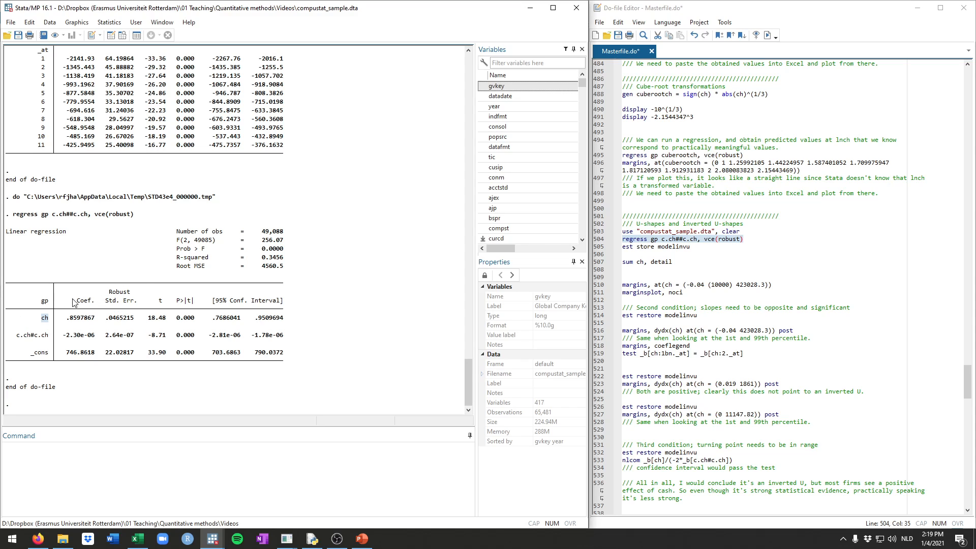
pyautogui.moveTo(41, 294)
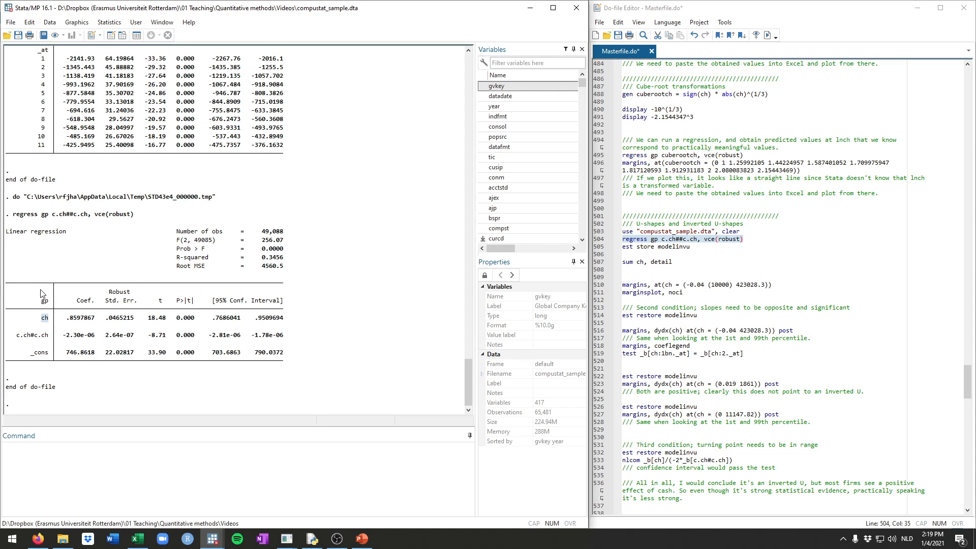
pyautogui.moveTo(43, 322)
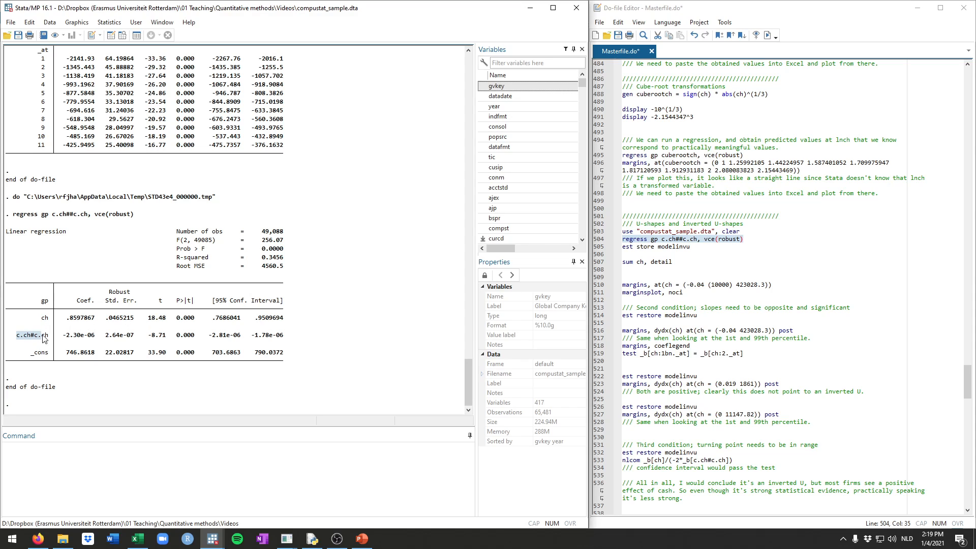
pyautogui.click(663, 246)
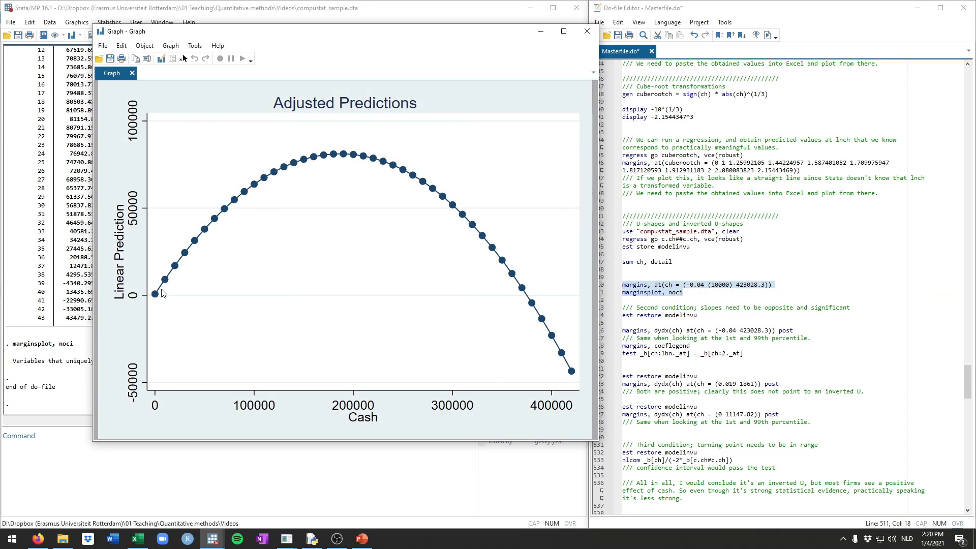
pyautogui.moveTo(453, 188)
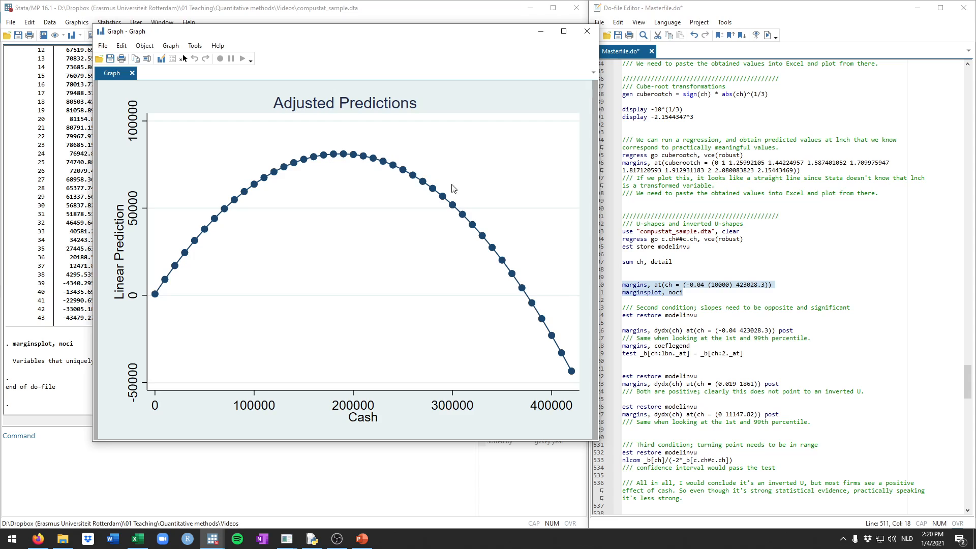
pyautogui.moveTo(159, 308)
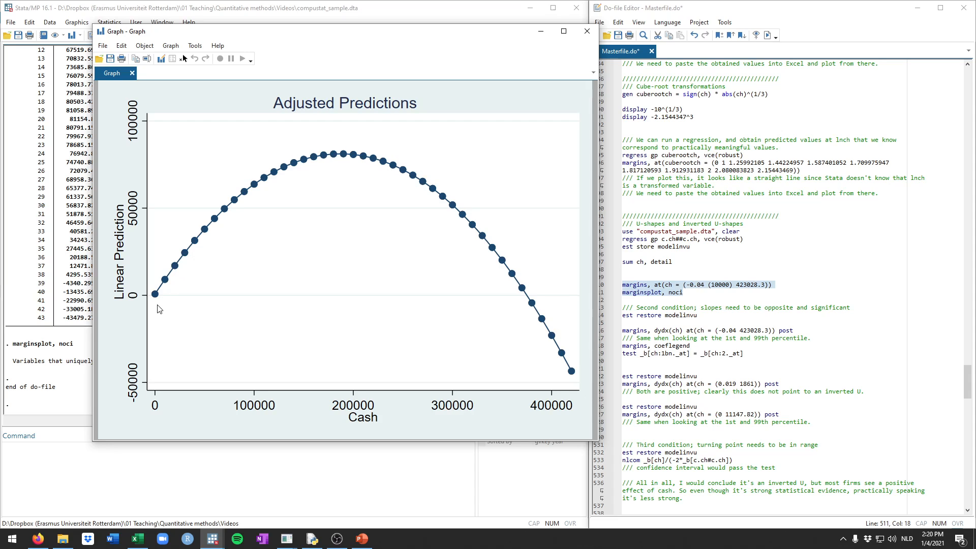
# Drag the inverted-U Adjusted Predictions graph window to a new position
pyautogui.moveTo(124, 31); pyautogui.dragTo(199, 28)
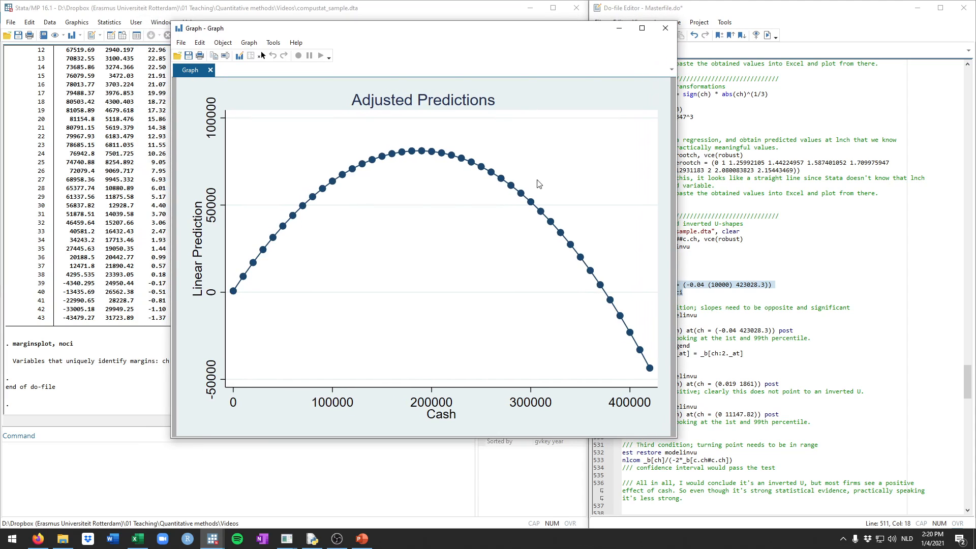
pyautogui.moveTo(234, 297)
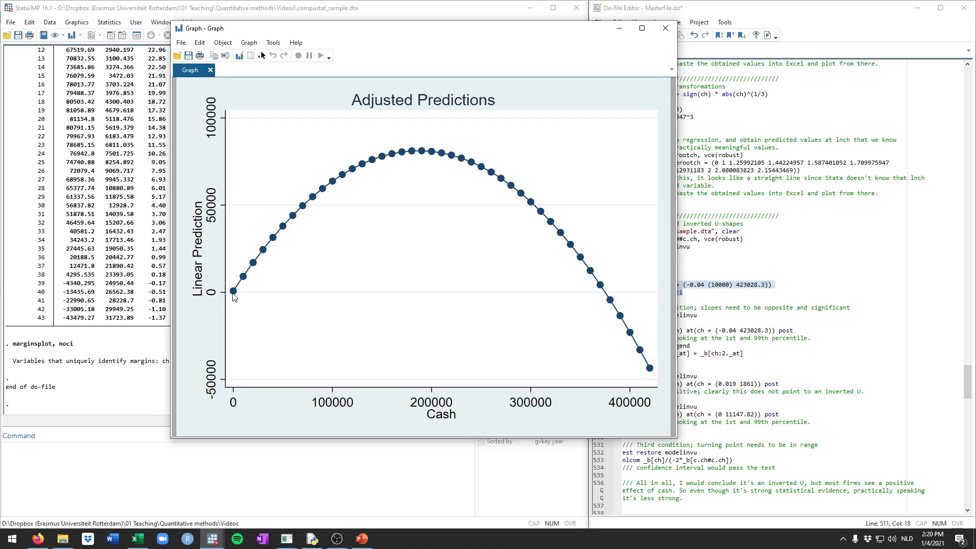
pyautogui.moveTo(273, 248)
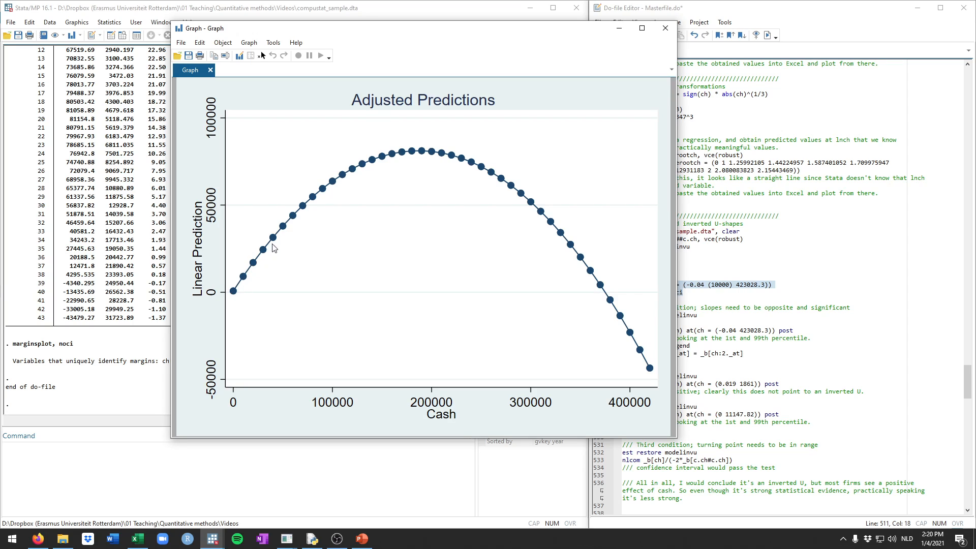
pyautogui.moveTo(411, 157)
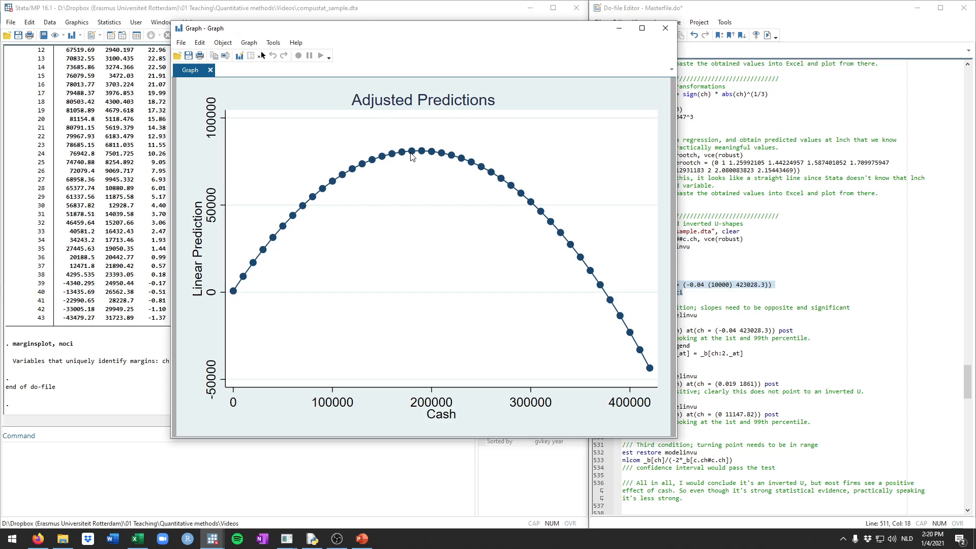
pyautogui.moveTo(417, 163)
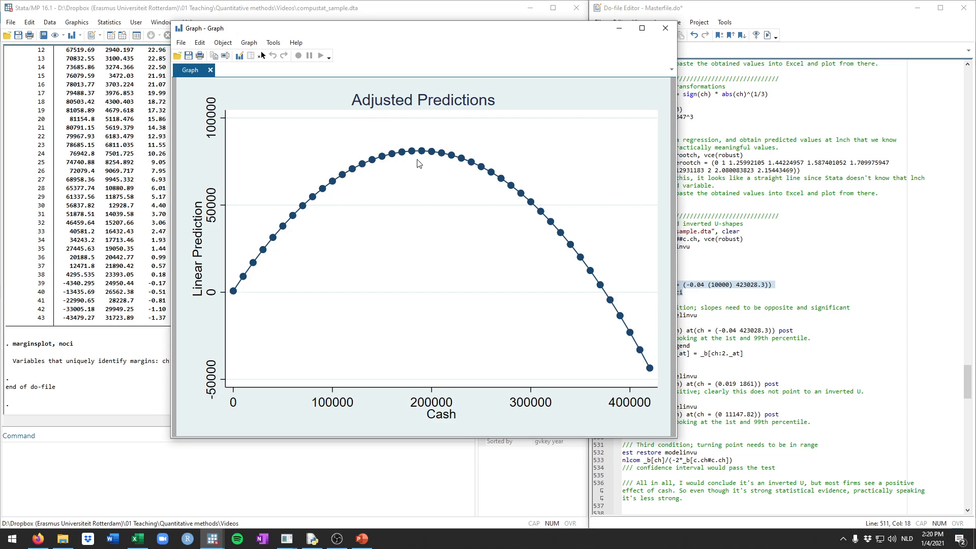
pyautogui.moveTo(493, 183)
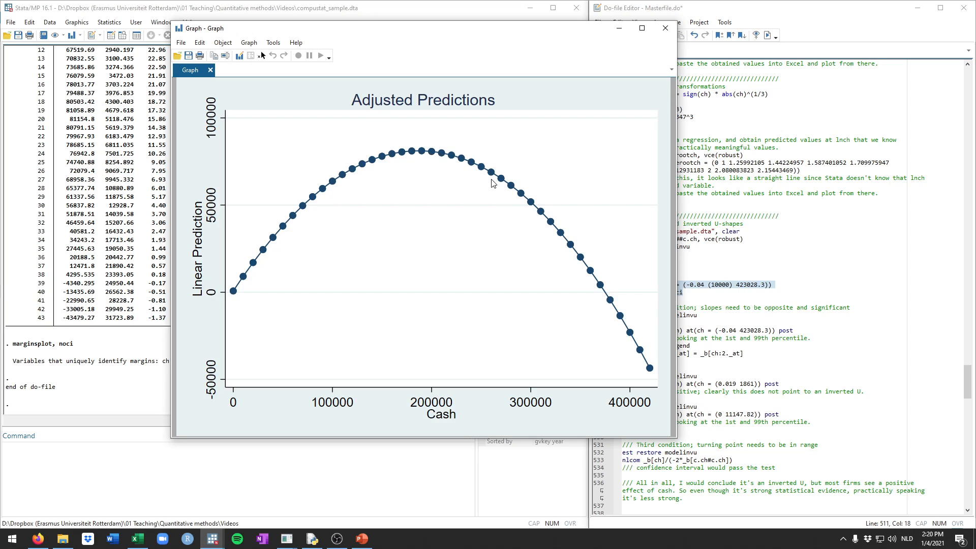
pyautogui.moveTo(472, 149)
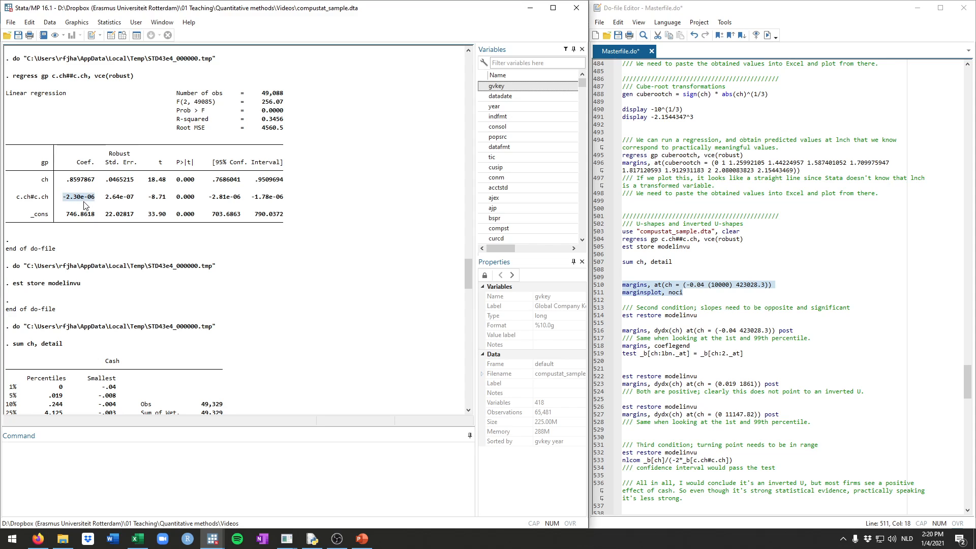
pyautogui.moveTo(72, 195)
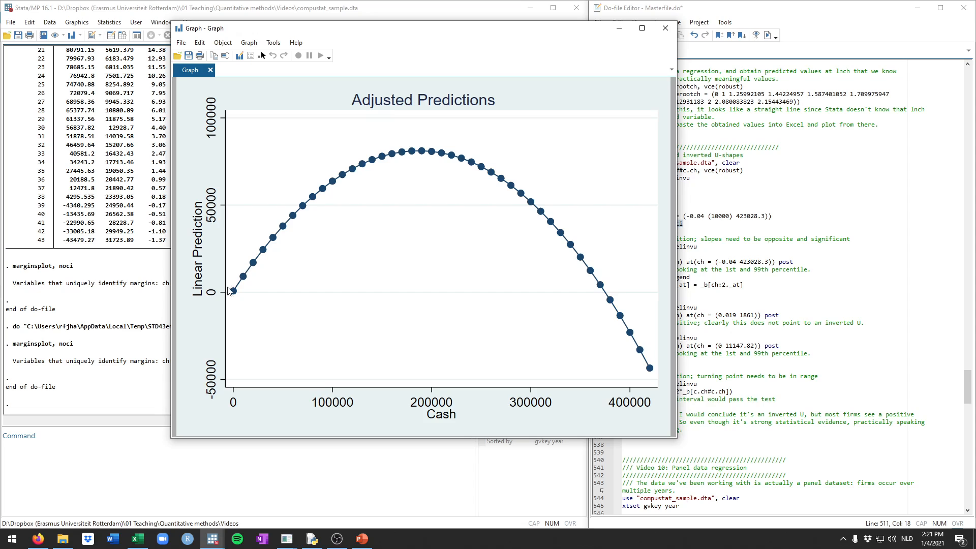
pyautogui.moveTo(651, 372)
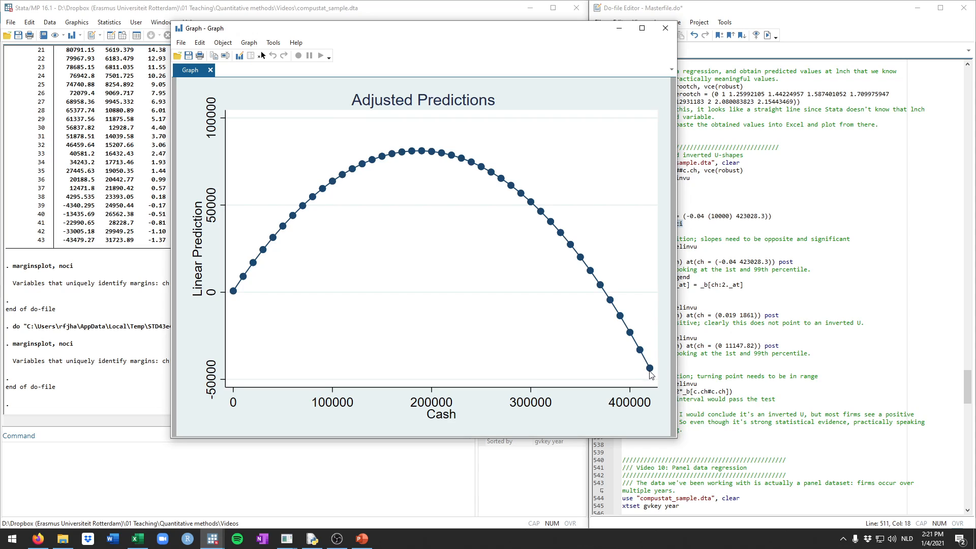
pyautogui.moveTo(653, 373)
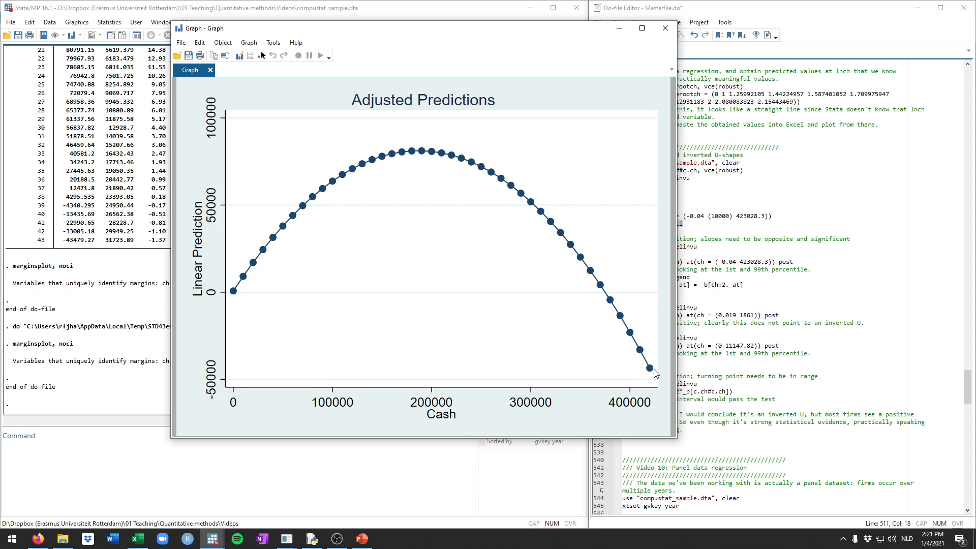
pyautogui.moveTo(652, 368)
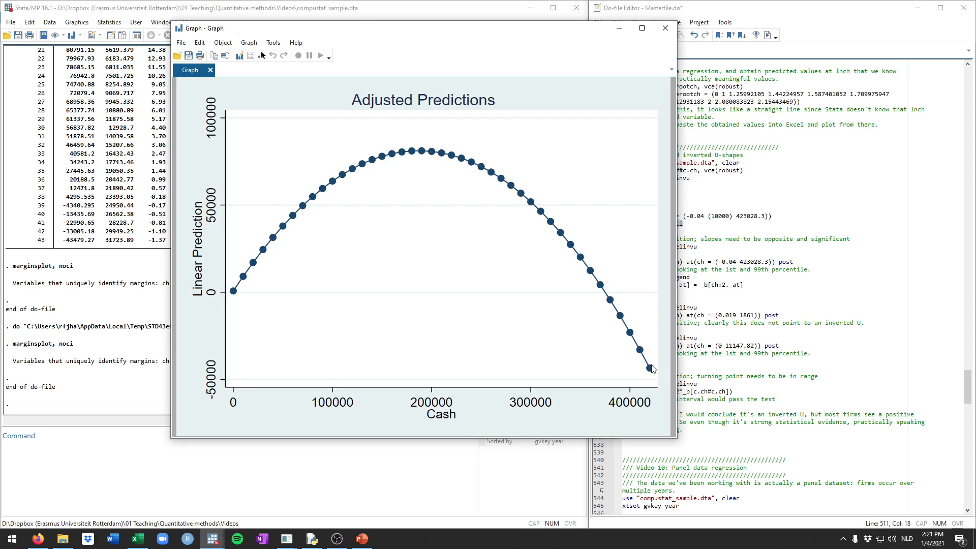
pyautogui.moveTo(230, 286)
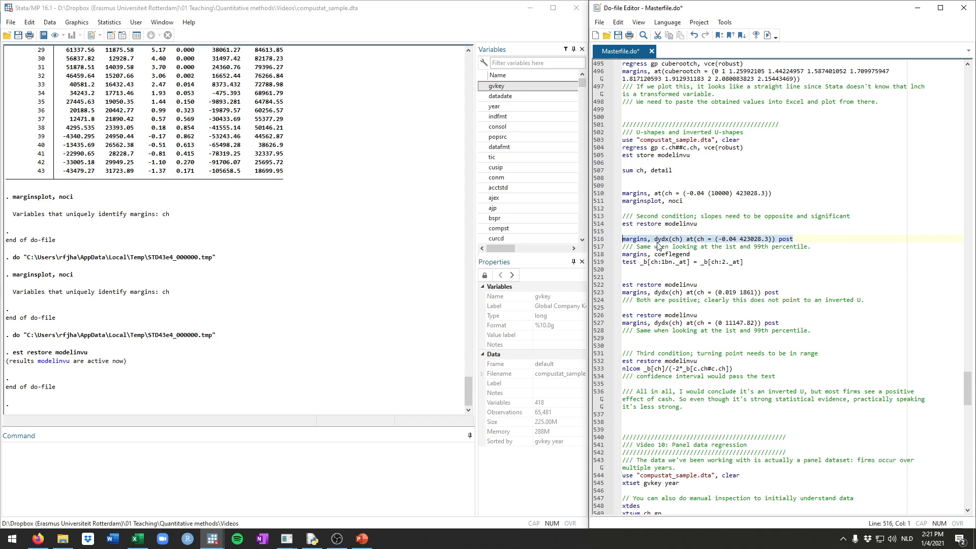
# Run margins for cash slopes at -0.04 and 423028.3, noting the -1.084305 slope
pyautogui.click(681, 239)
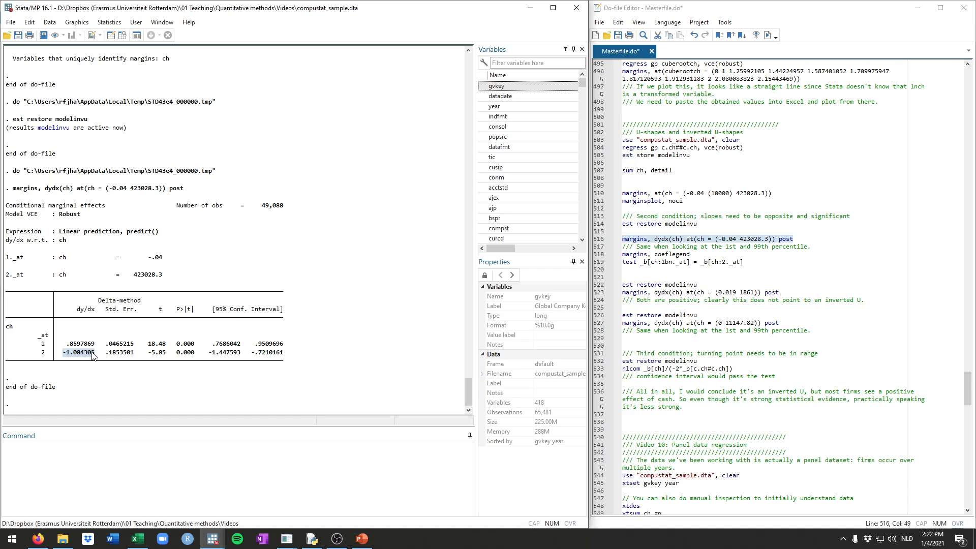
pyautogui.click(638, 254)
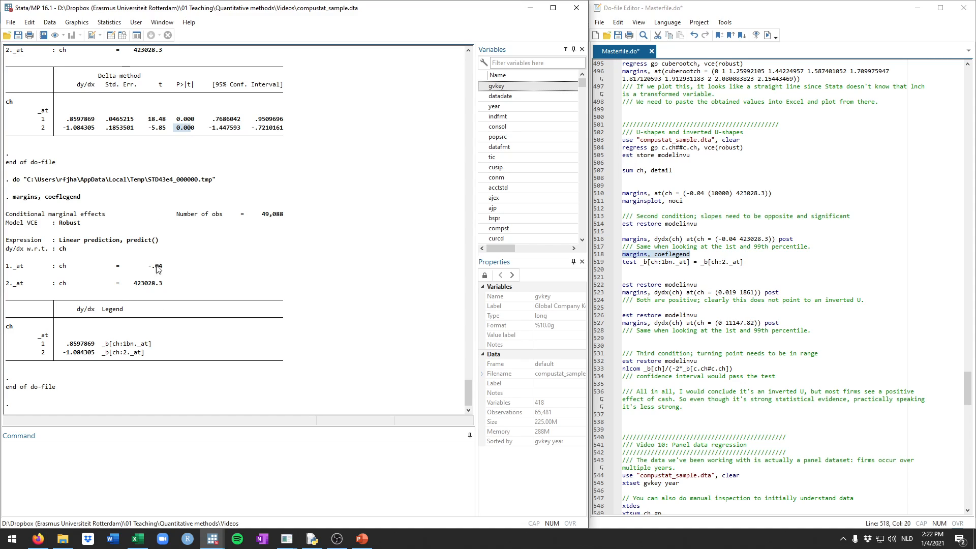
pyautogui.moveTo(219, 358)
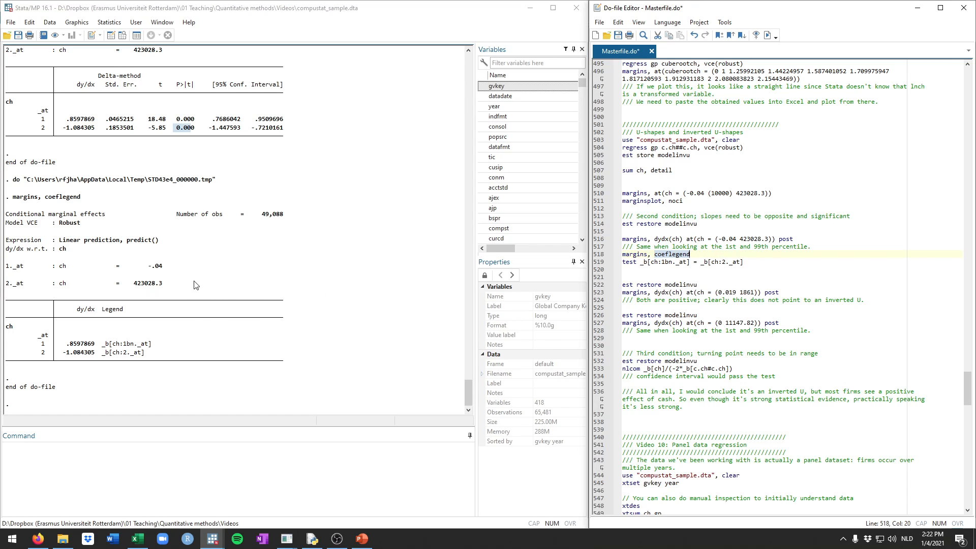
pyautogui.moveTo(153, 348)
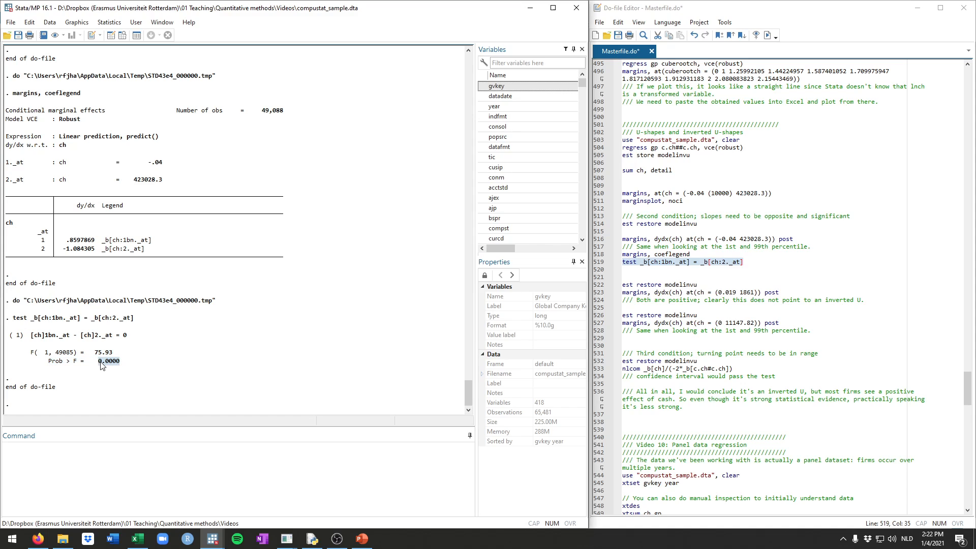
pyautogui.moveTo(161, 363)
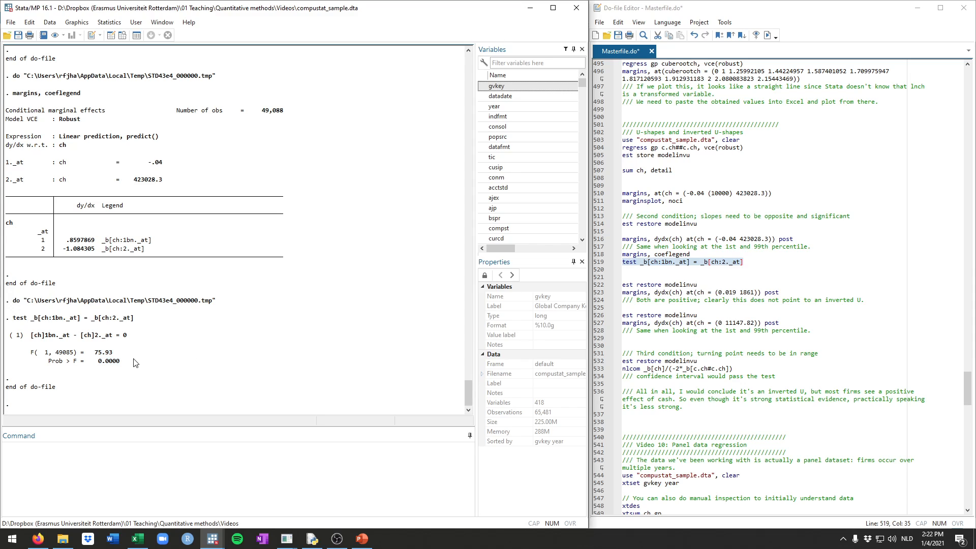
# Return to the do-file after the equal-slopes test reports F(1, 49085) = 75.93
pyautogui.click(685, 269)
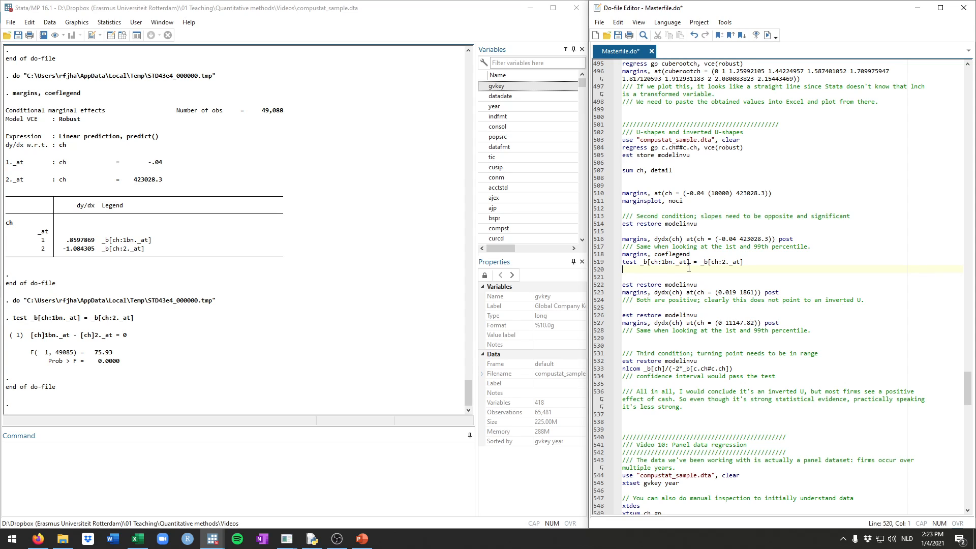
# Run margins dydx(ch) at cash 0.019 and 1861, giving slopes 0.8598 and 0.8512
pyautogui.scroll(-3)
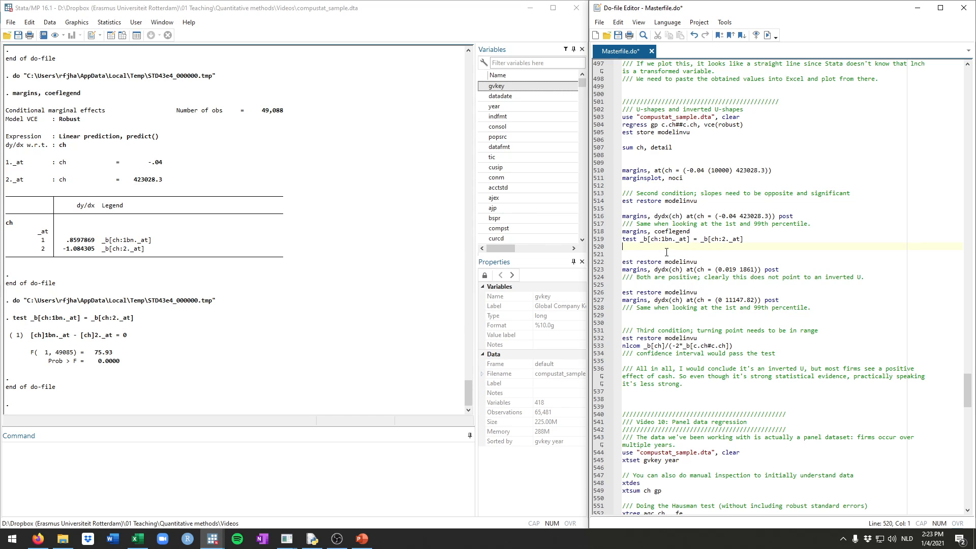
pyautogui.click(780, 269)
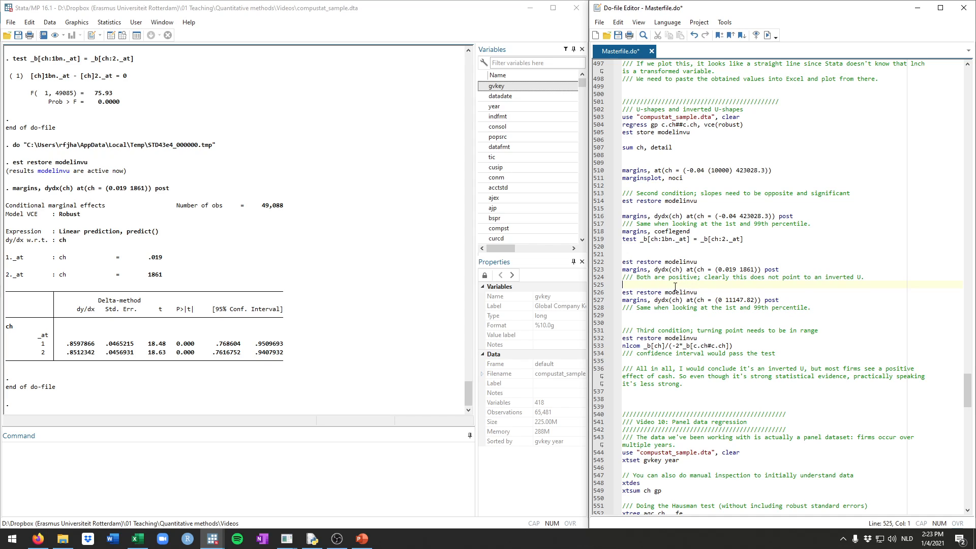
pyautogui.moveTo(705, 181)
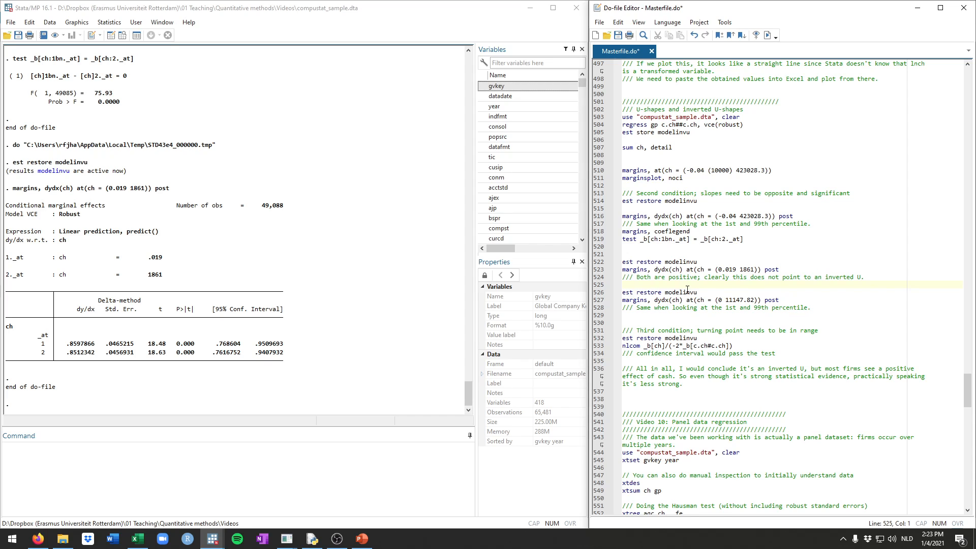
pyautogui.scroll(-3)
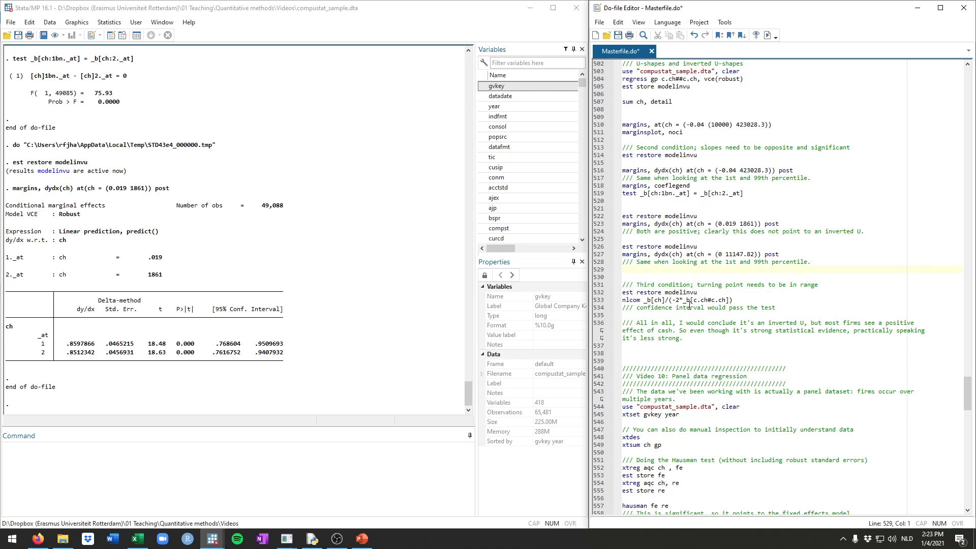
pyautogui.click(735, 300)
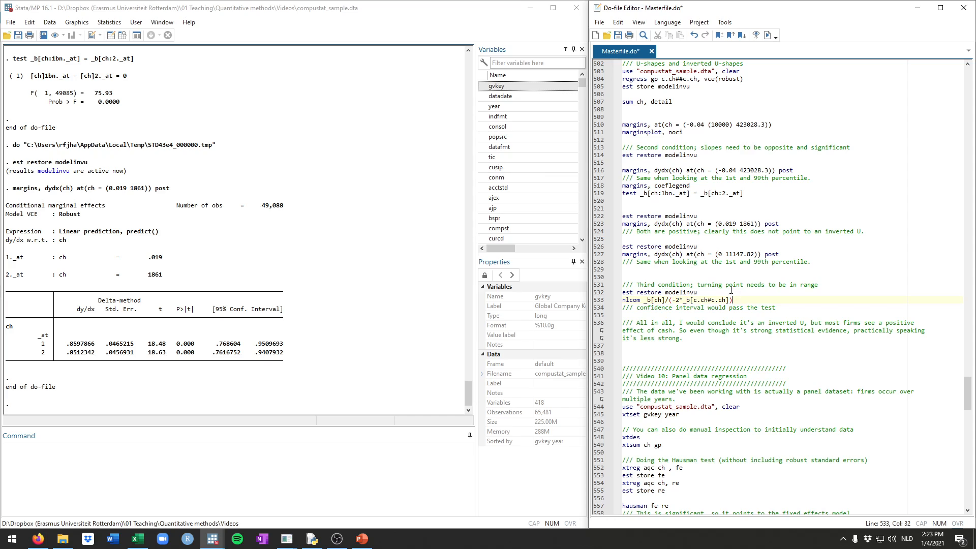
# Restore the stored modelinvu estimates, redisplaying ch 0.8598 and constant 746.8618
pyautogui.click(623, 285)
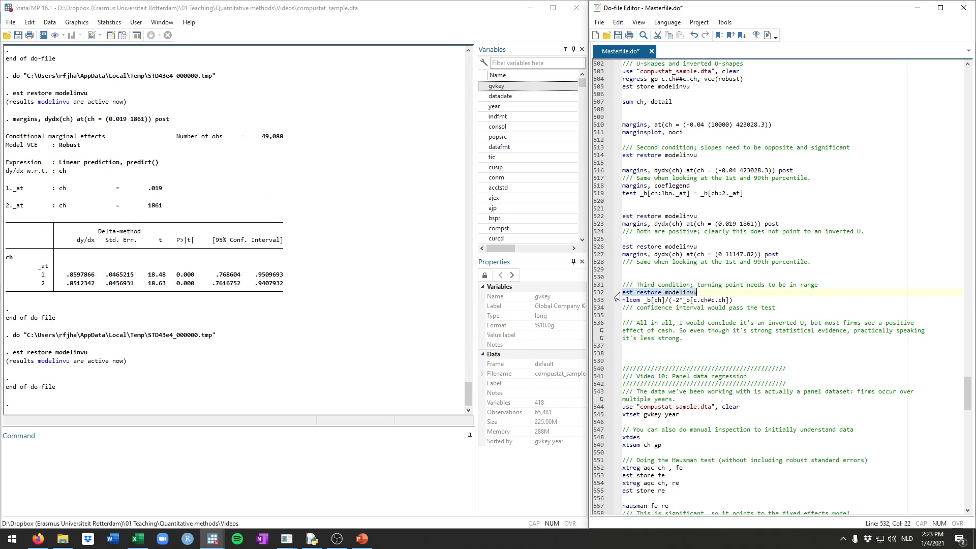
pyautogui.click(733, 300)
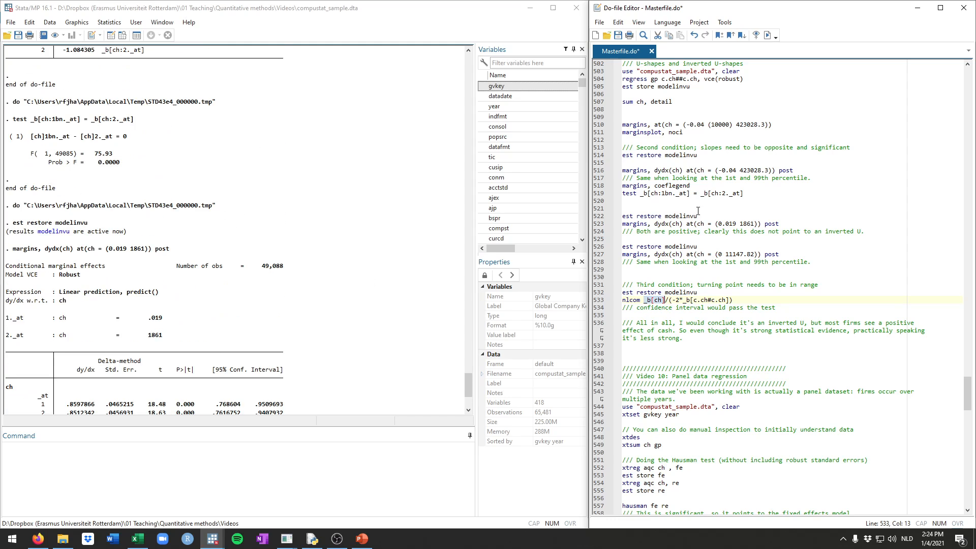
pyautogui.click(622, 79)
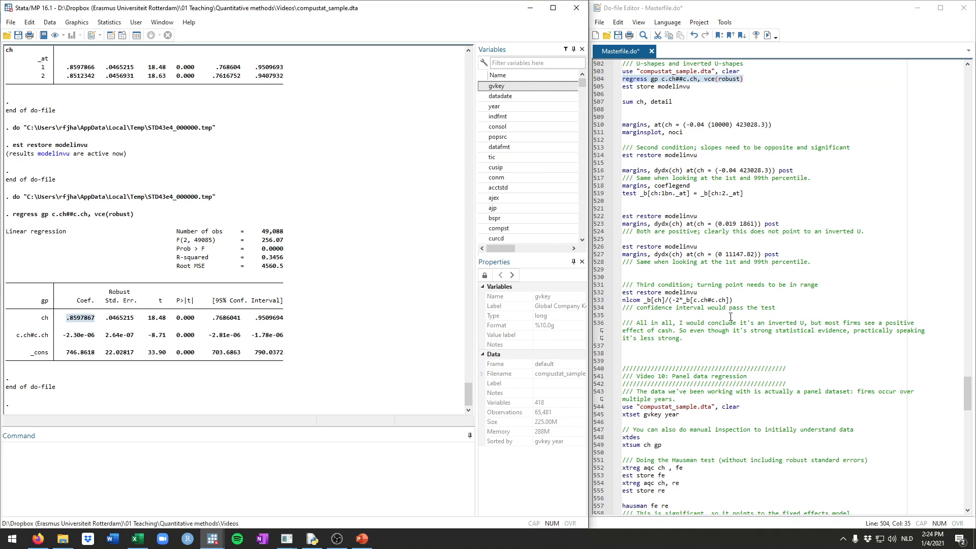
# Rerun the gp regression on c.ch##c.ch and nlcom the turning point, 187087 (159701.7–214472.2)
pyautogui.click(671, 299)
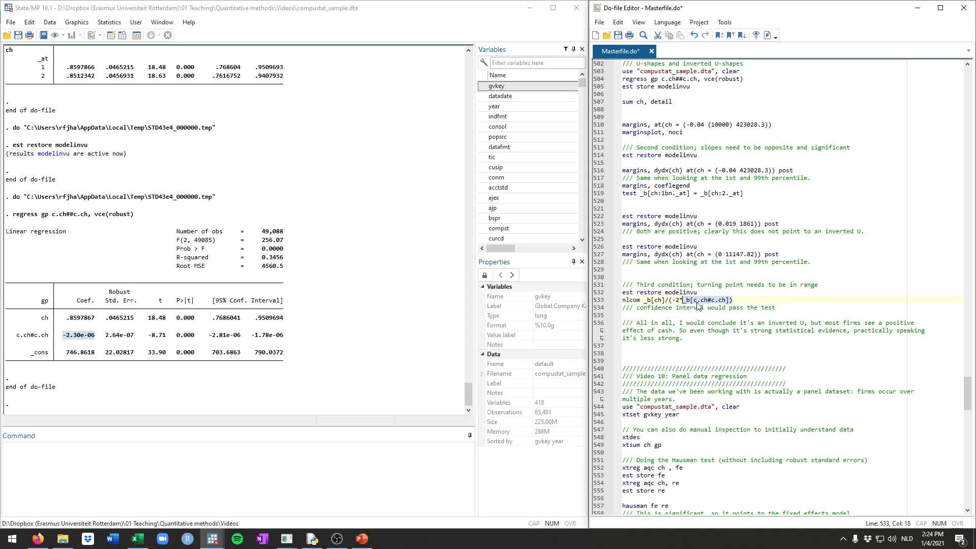
pyautogui.moveTo(714, 305)
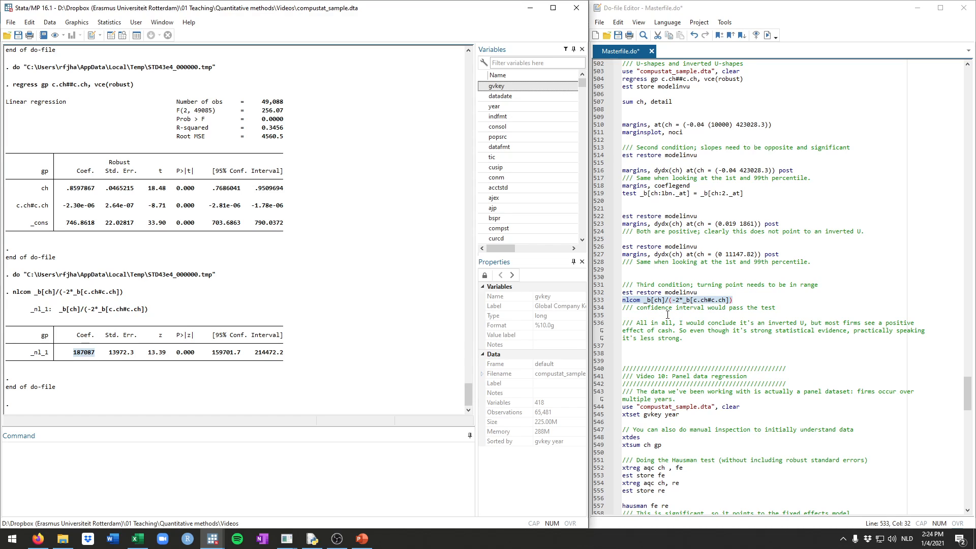
pyautogui.click(635, 315)
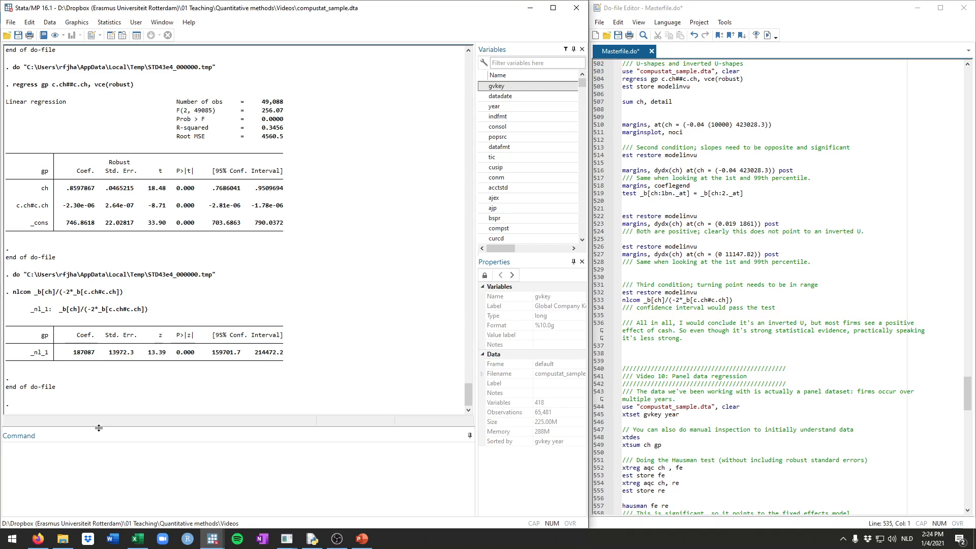
# Run sum ch, detail: 99th percentile 11147.82, maximum 423028.3 beyond the turning point
pyautogui.write('sum ch,')
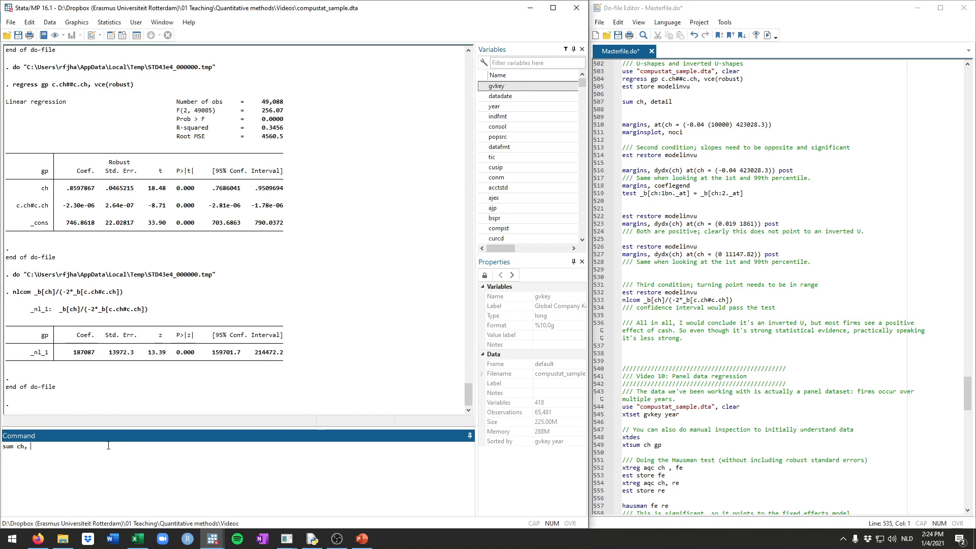
pyautogui.press('Return')
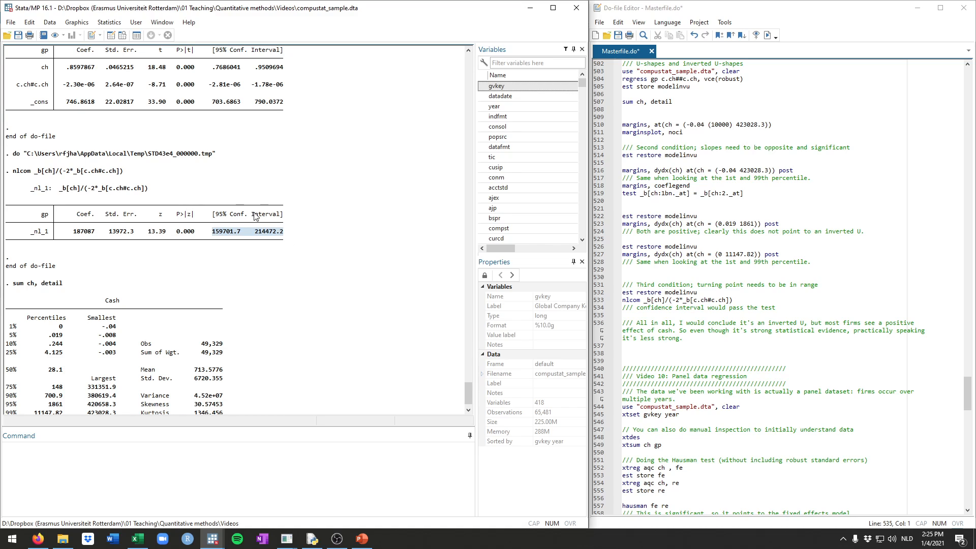
pyautogui.moveTo(225, 278)
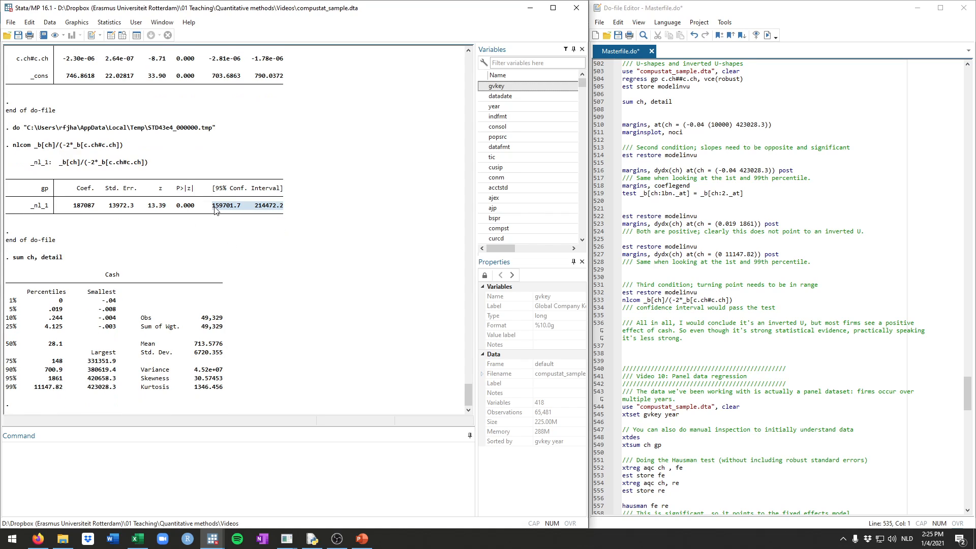
pyautogui.moveTo(255, 216)
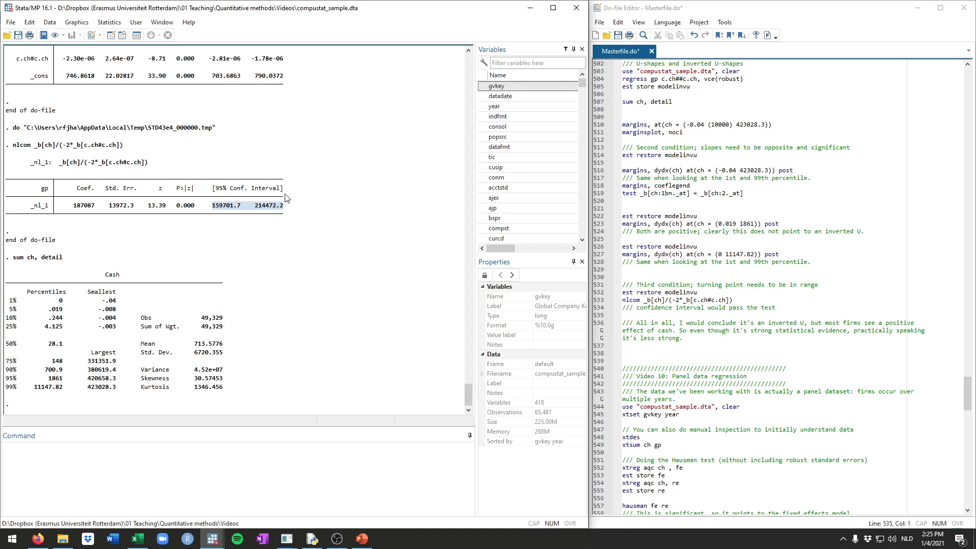
pyautogui.moveTo(113, 380)
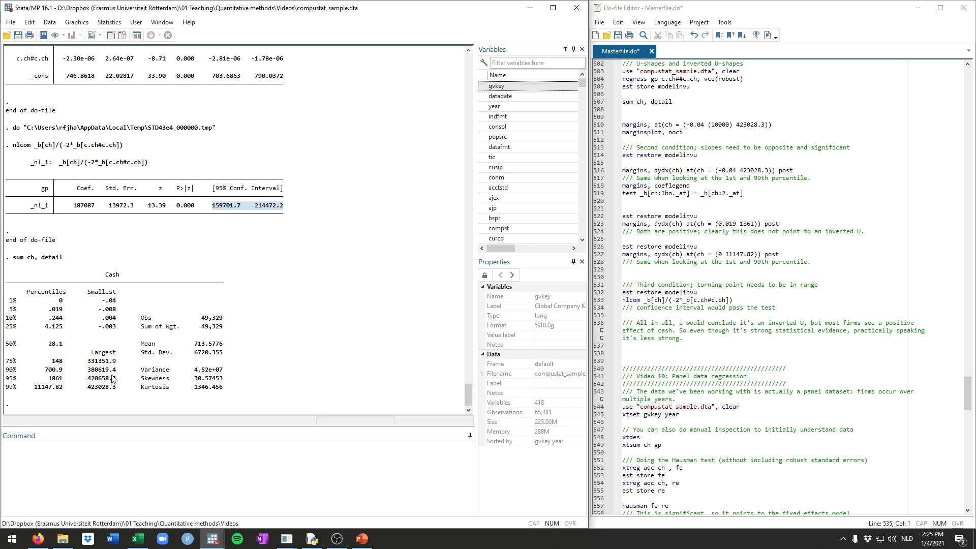
pyautogui.moveTo(91, 397)
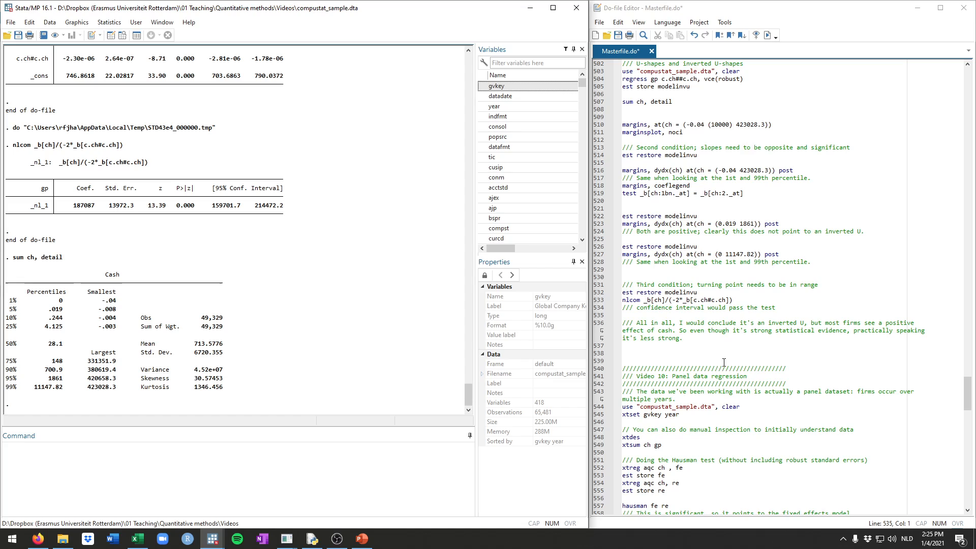
pyautogui.click(716, 352)
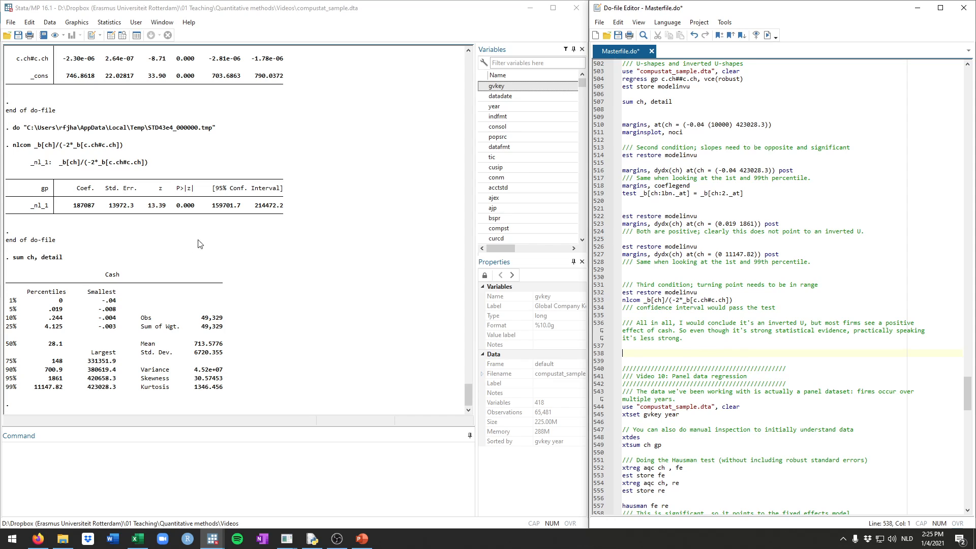
pyautogui.moveTo(674, 355)
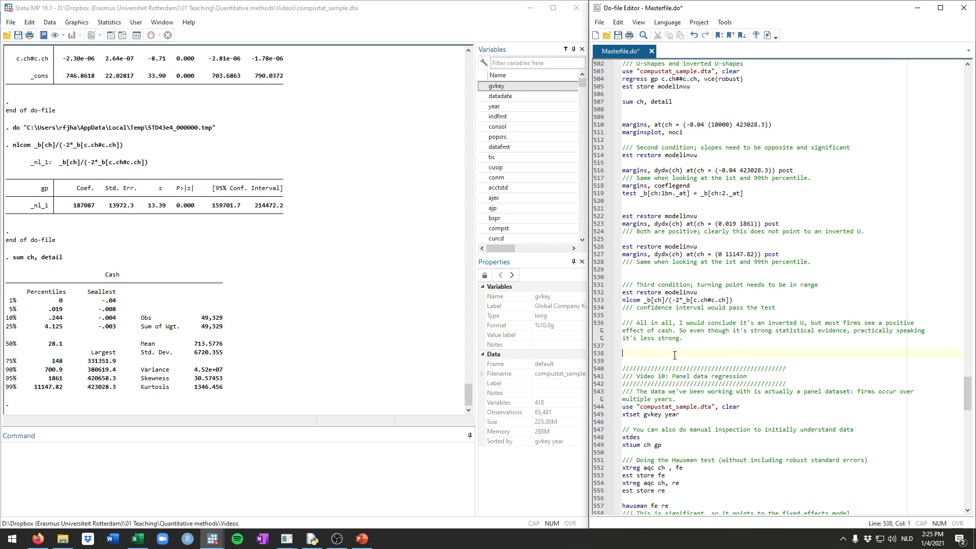
pyautogui.moveTo(672, 347)
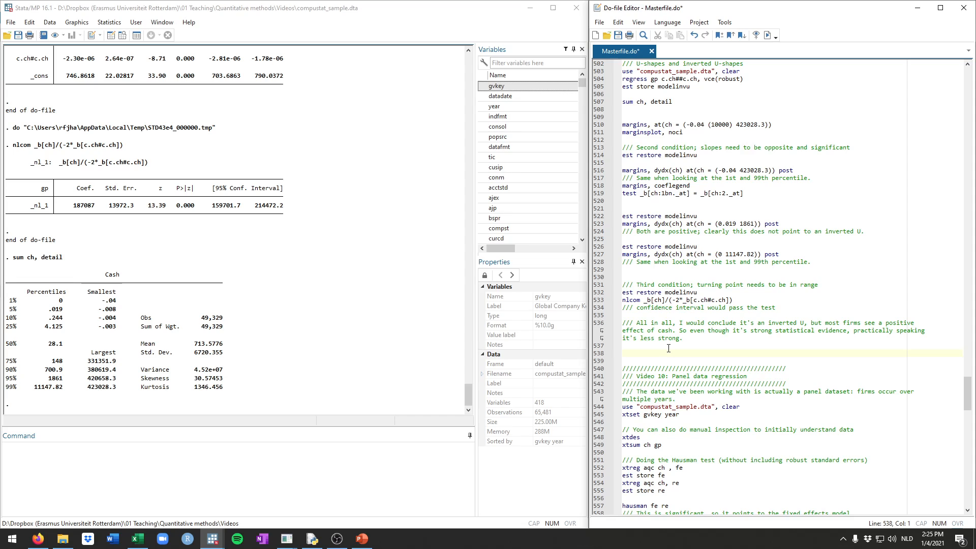
pyautogui.click(625, 353)
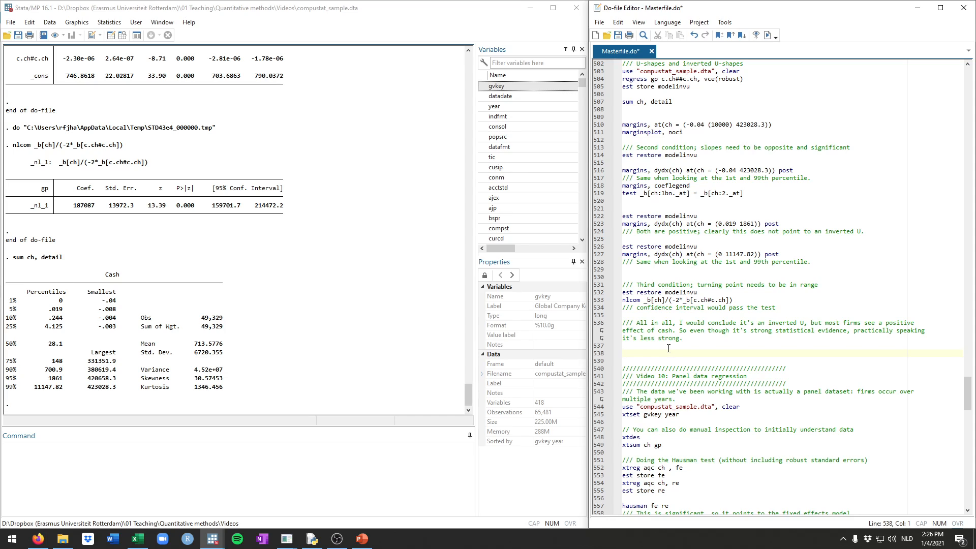
pyautogui.click(625, 353)
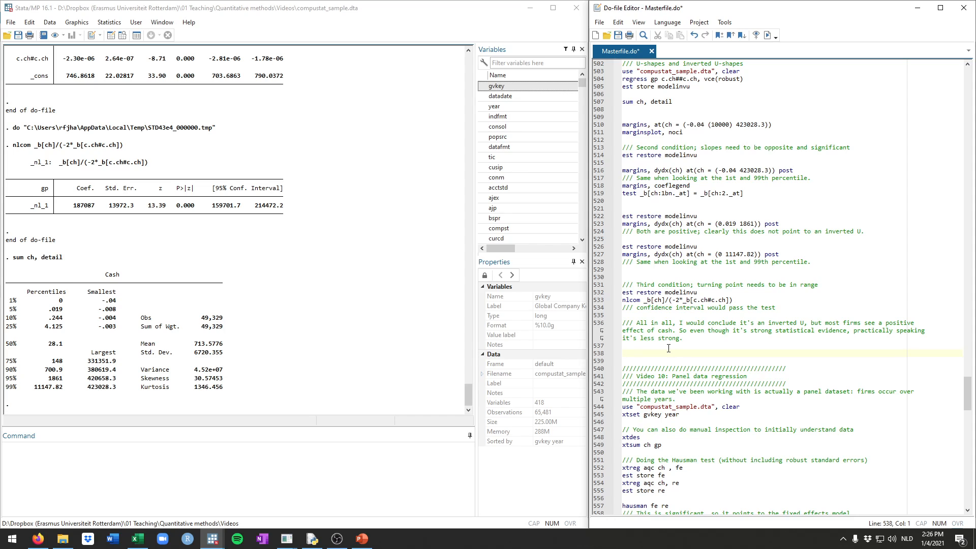
pyautogui.click(613, 354)
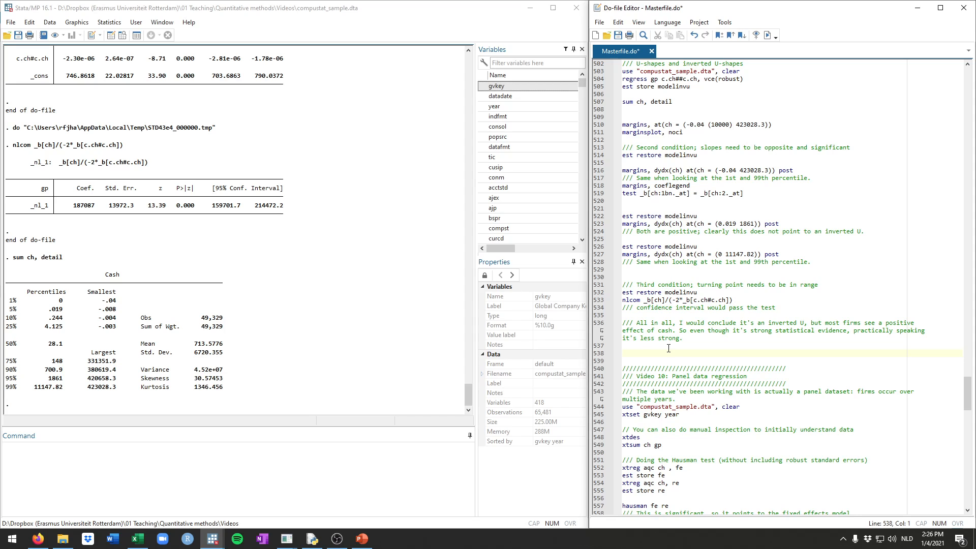
pyautogui.scroll(3)
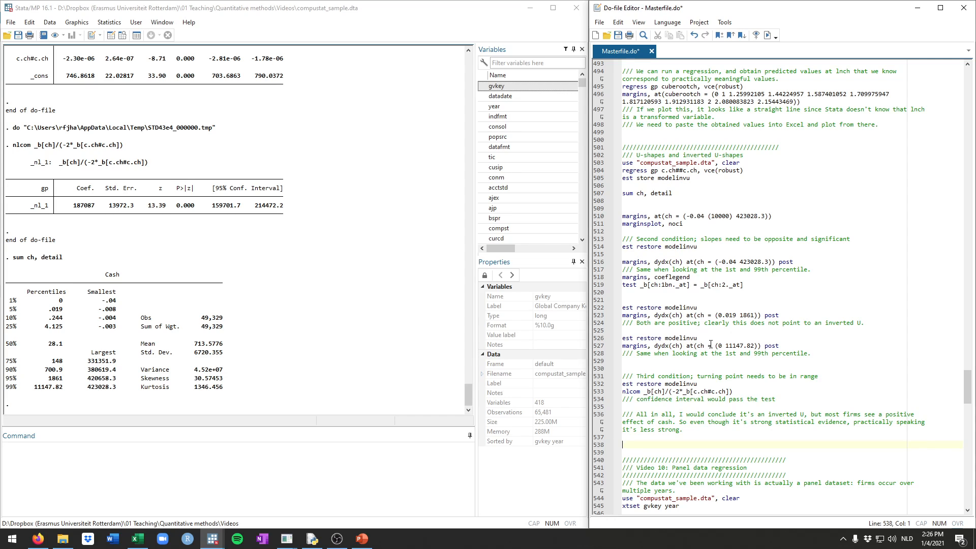
pyautogui.scroll(3)
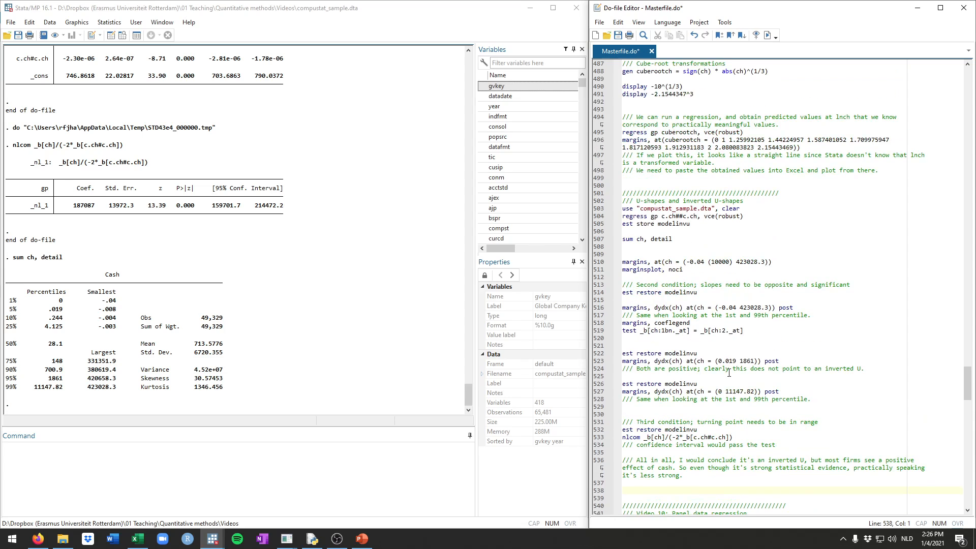
pyautogui.scroll(-3)
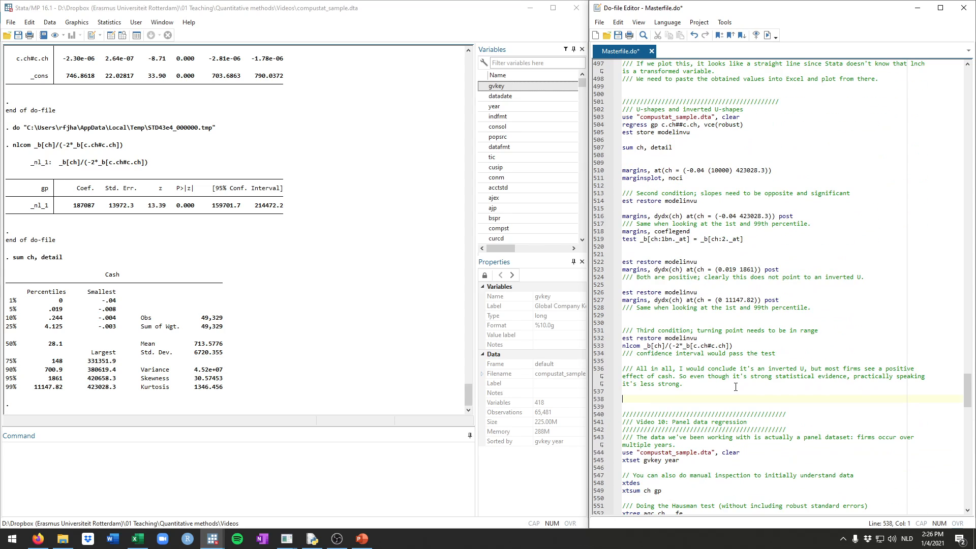